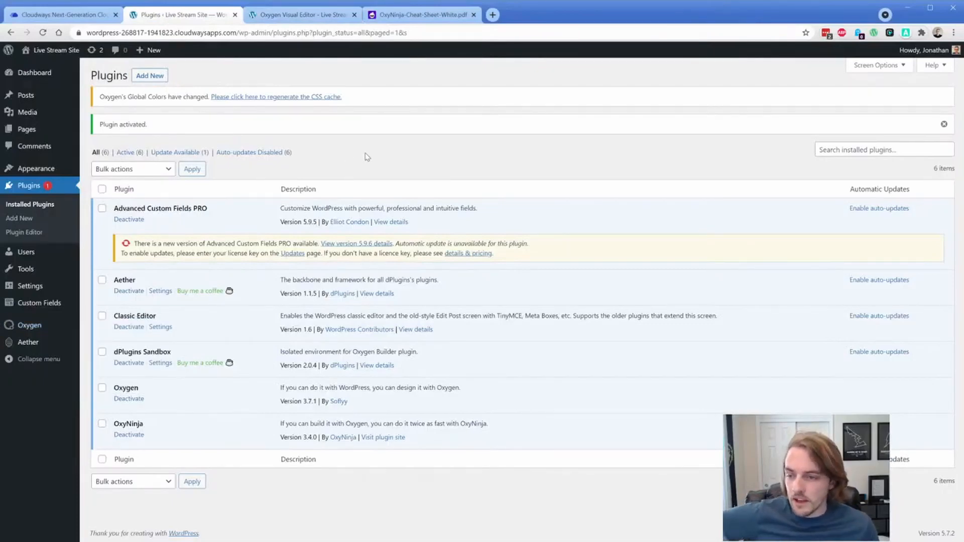
mouse_move(24, 231)
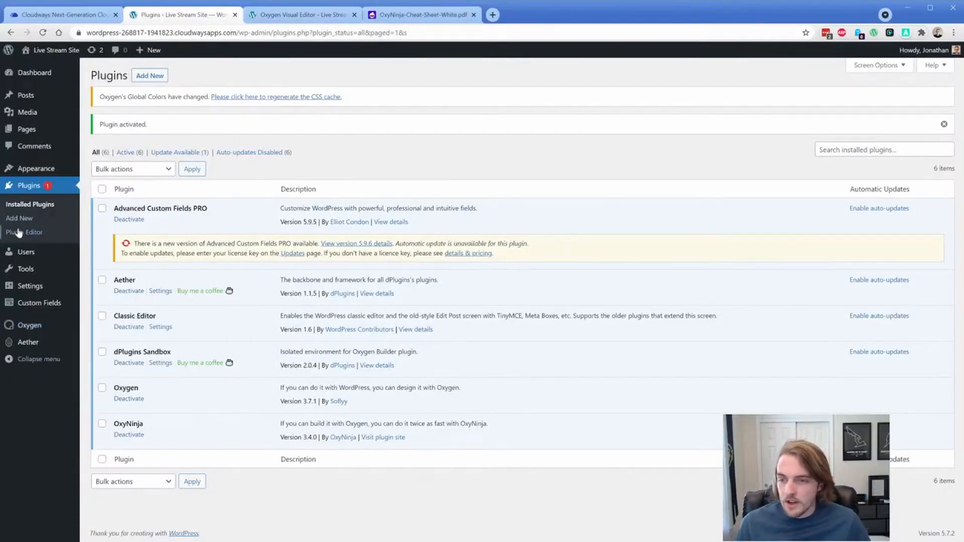
Step: Search the plugin directory for 'contact form' and install Contact Form 7
left_click(19, 218)
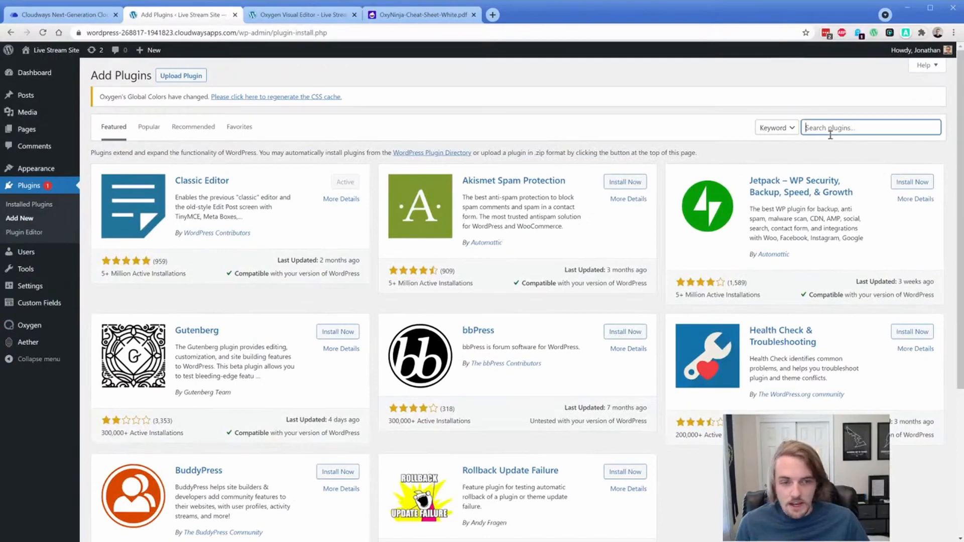
type("contact form")
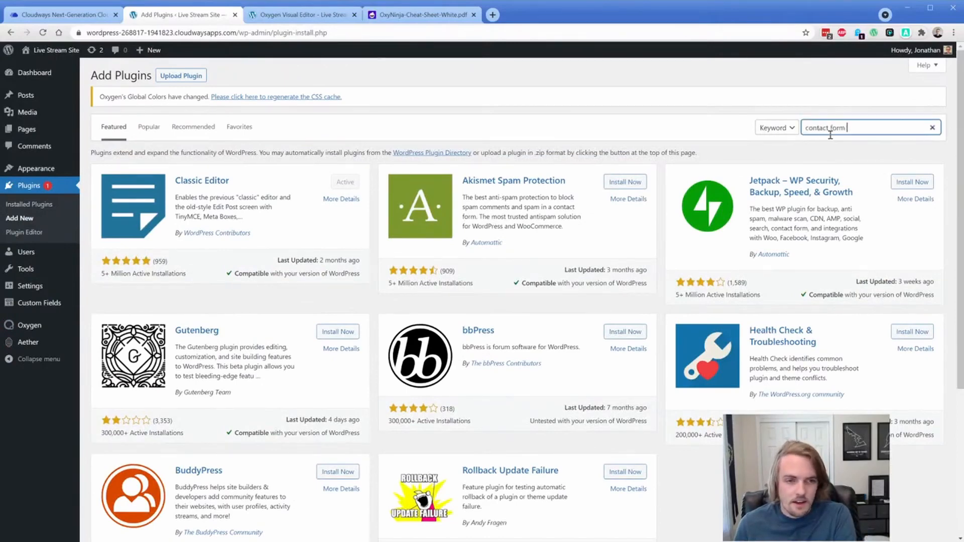
key("Return")
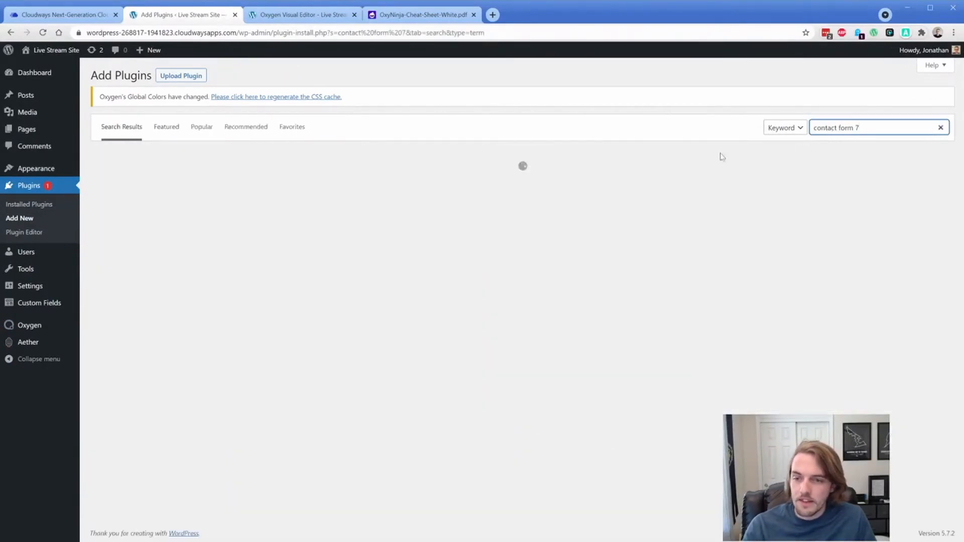
left_click(333, 184)
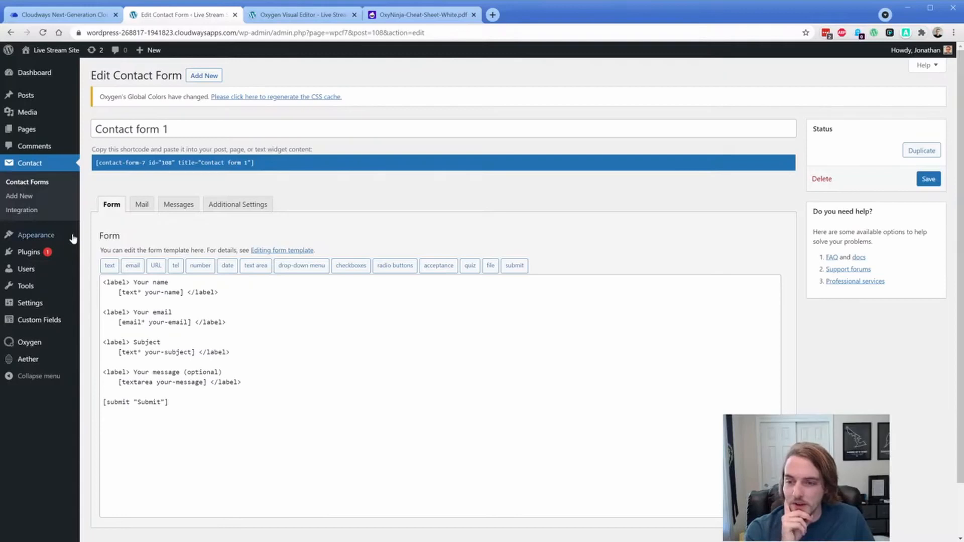
Step: Enable Oxygen's Selector Detector in its settings and save the changes
left_click(29, 342)
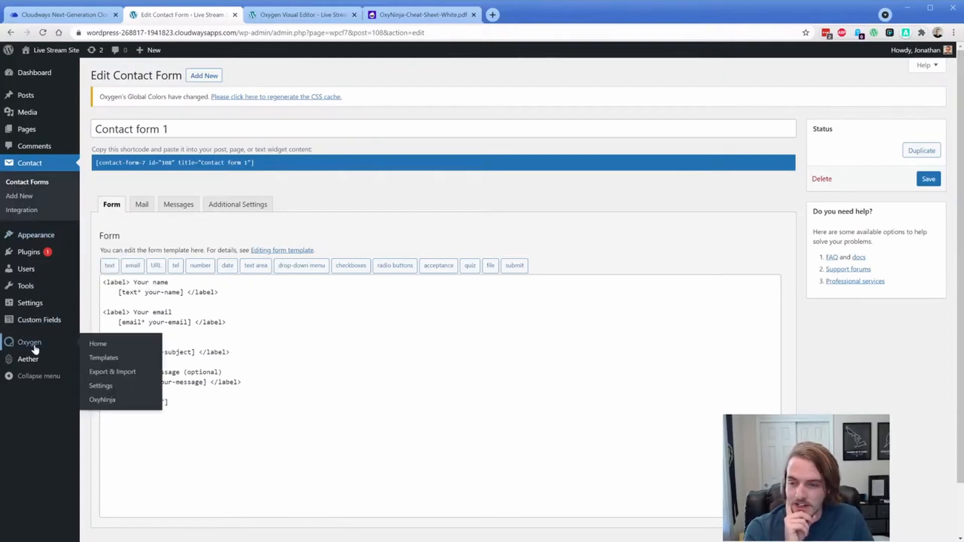
left_click(100, 386)
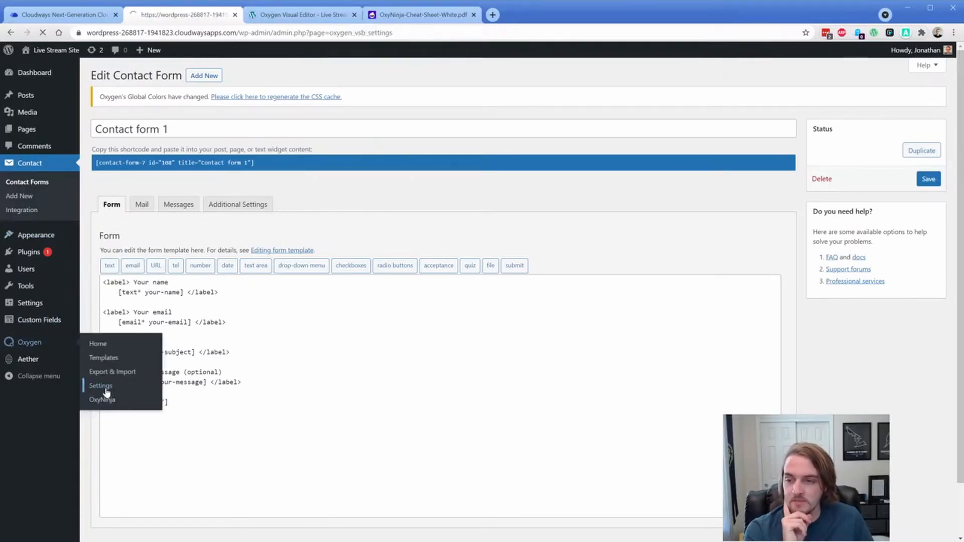
left_click(100, 385)
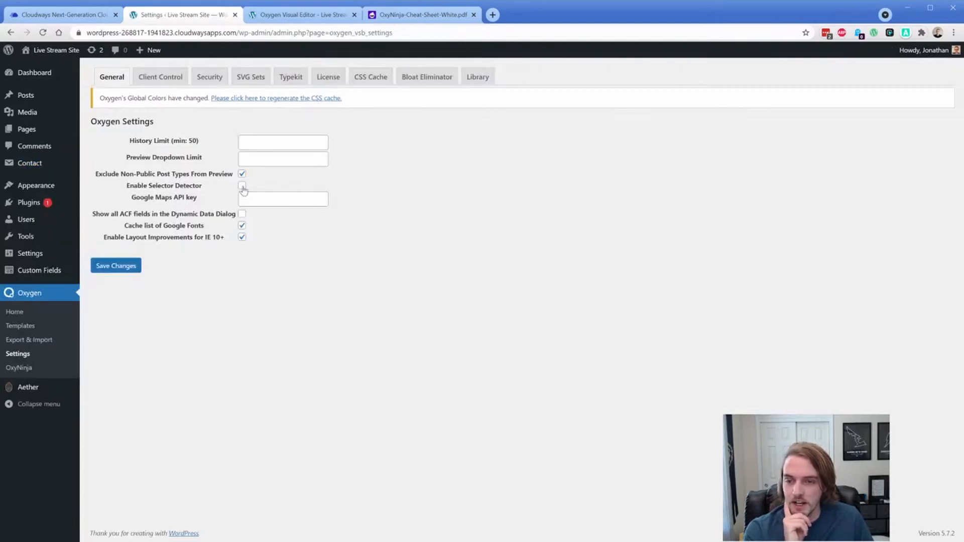
left_click(242, 185)
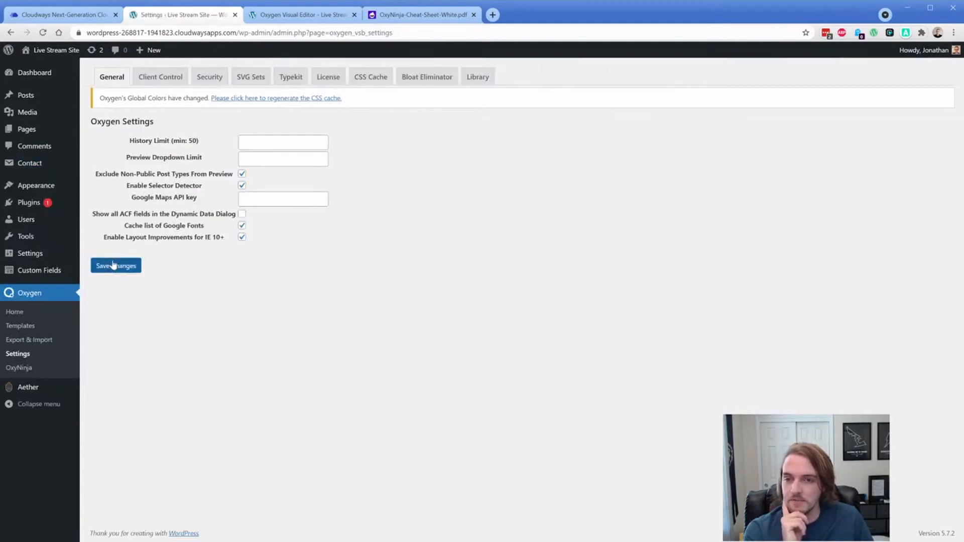
left_click(301, 14)
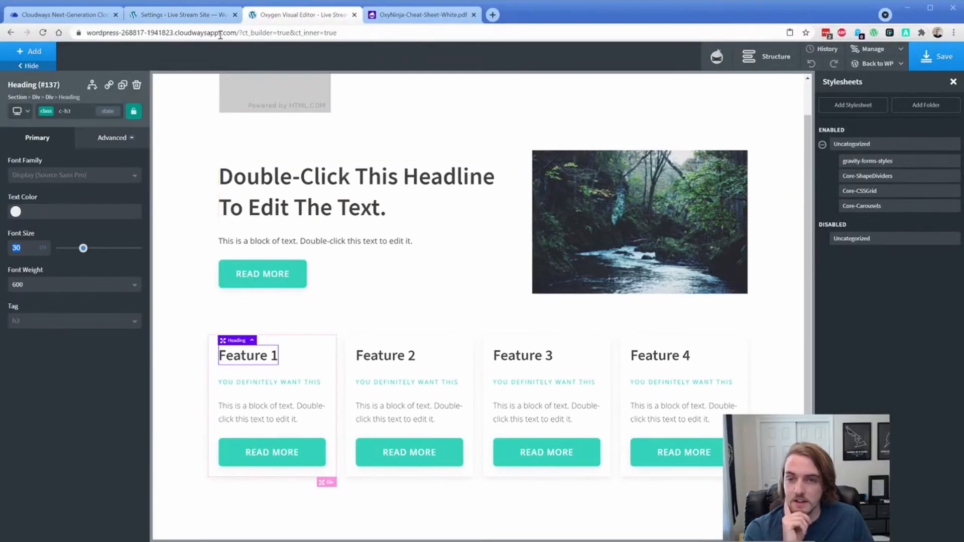
Step: Copy the Contact form 1 shortcode and return to the FAQ page in the visual editor
left_click(182, 14)
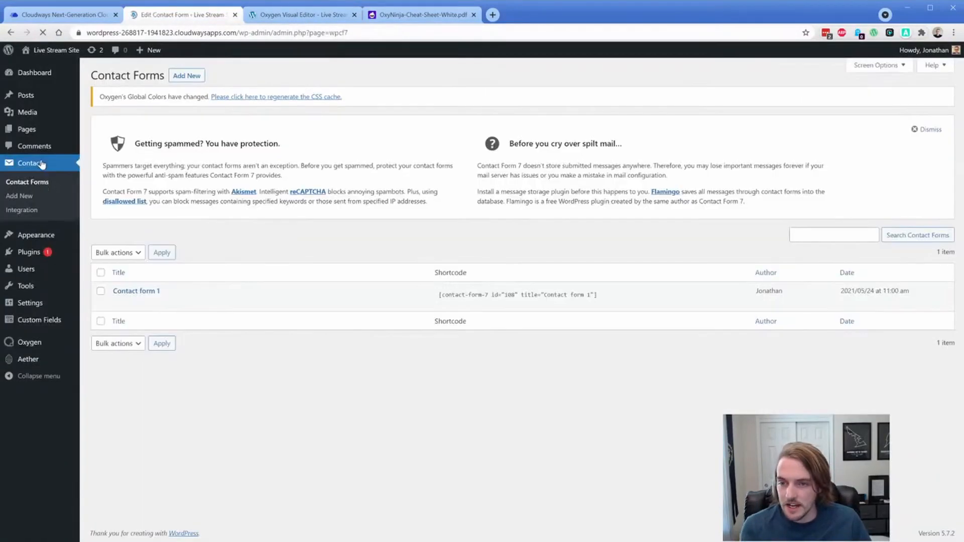
triple_click(515, 295)
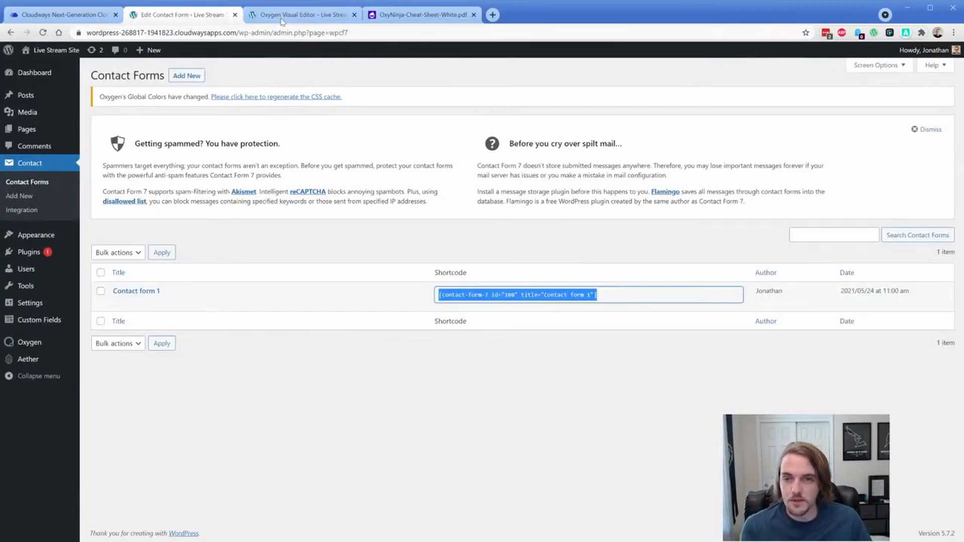
left_click(301, 14)
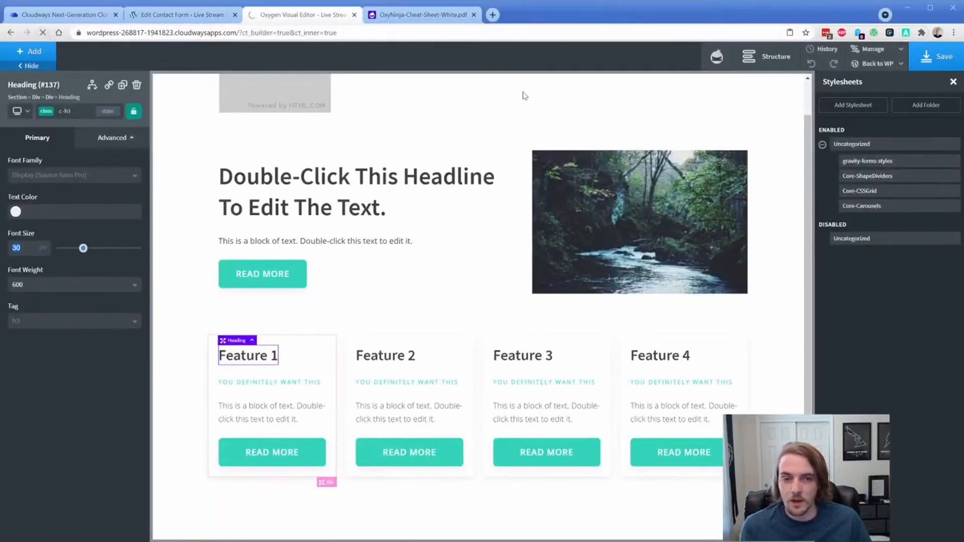
left_click(356, 190)
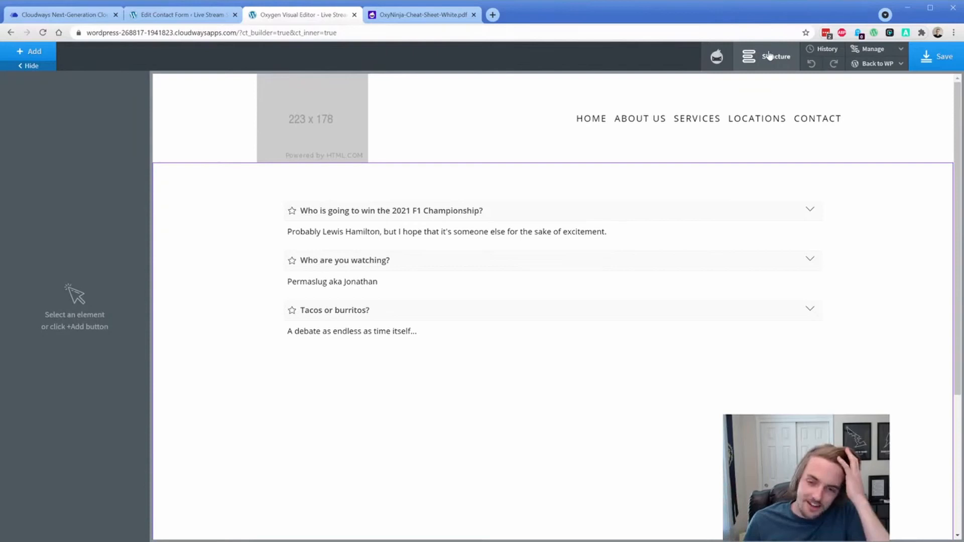
Step: Add a Shortcode element with the contact form and move it above the Accordion
left_click(172, 389)
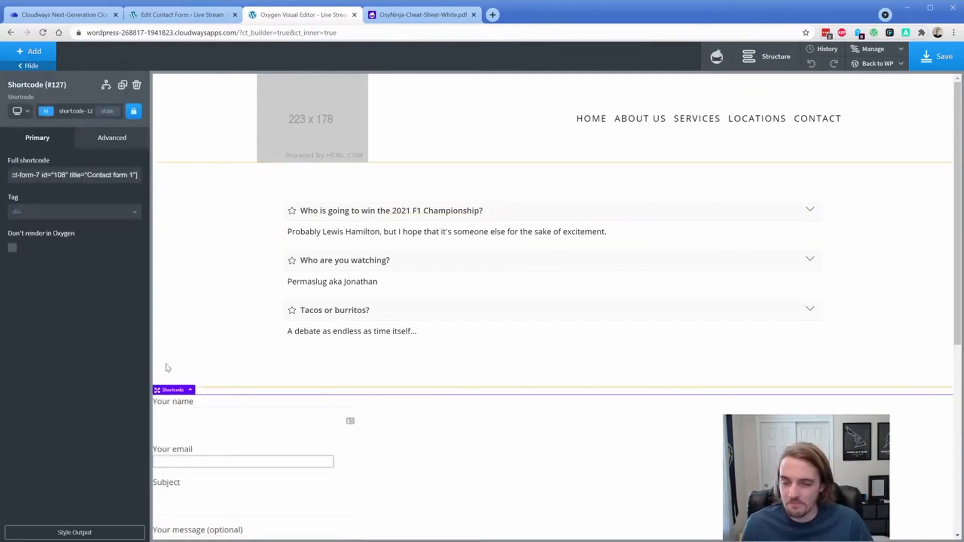
left_click(775, 56)
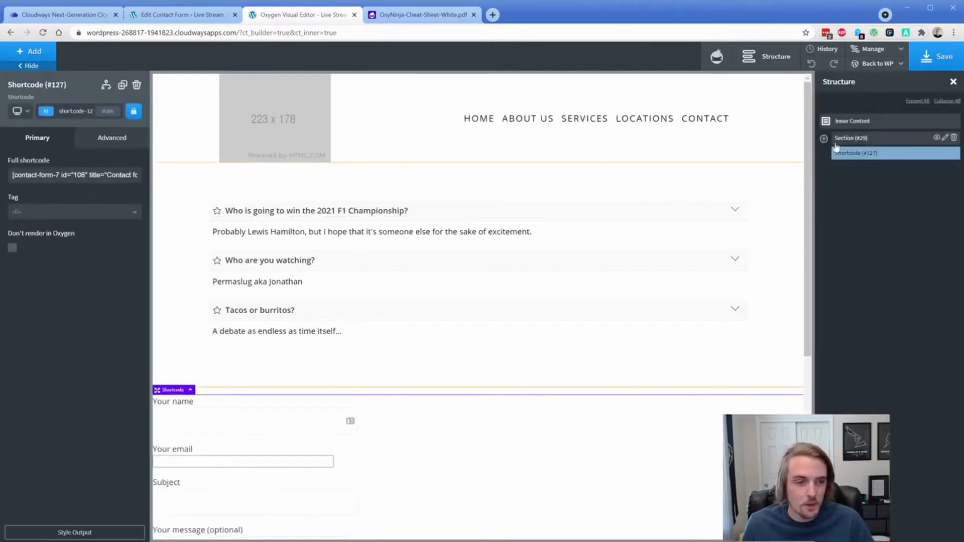
left_click(824, 138)
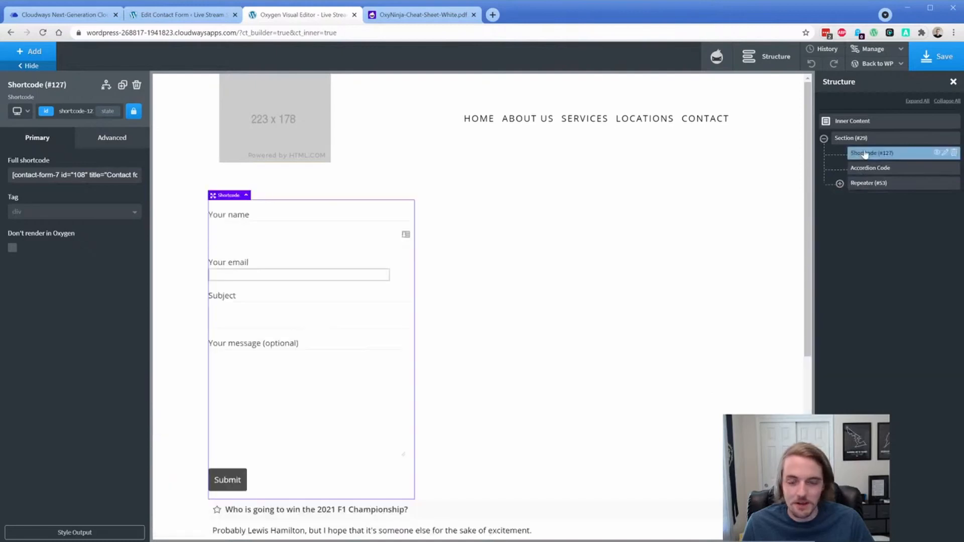
left_click(856, 138)
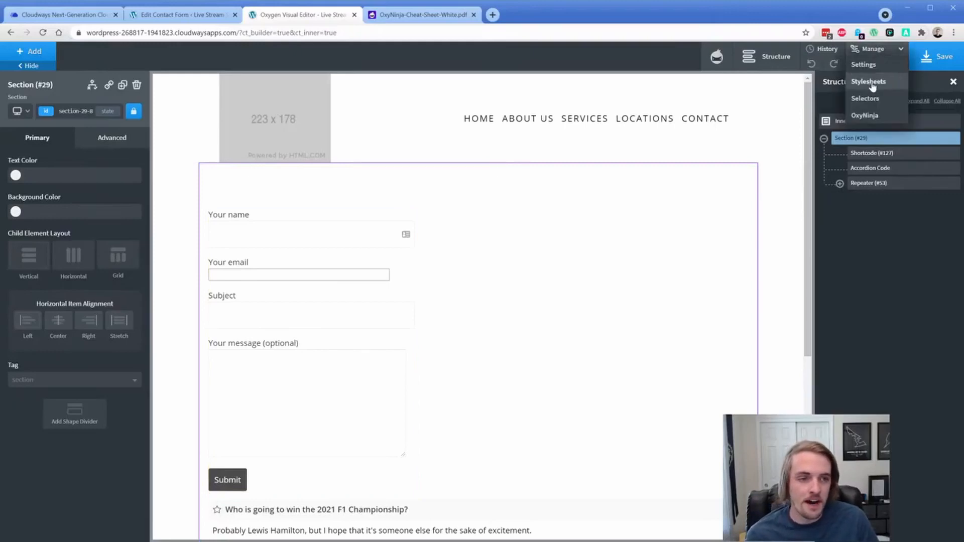
Step: Delete the gravity-forms-styles stylesheet from the enabled stylesheets
left_click(867, 81)
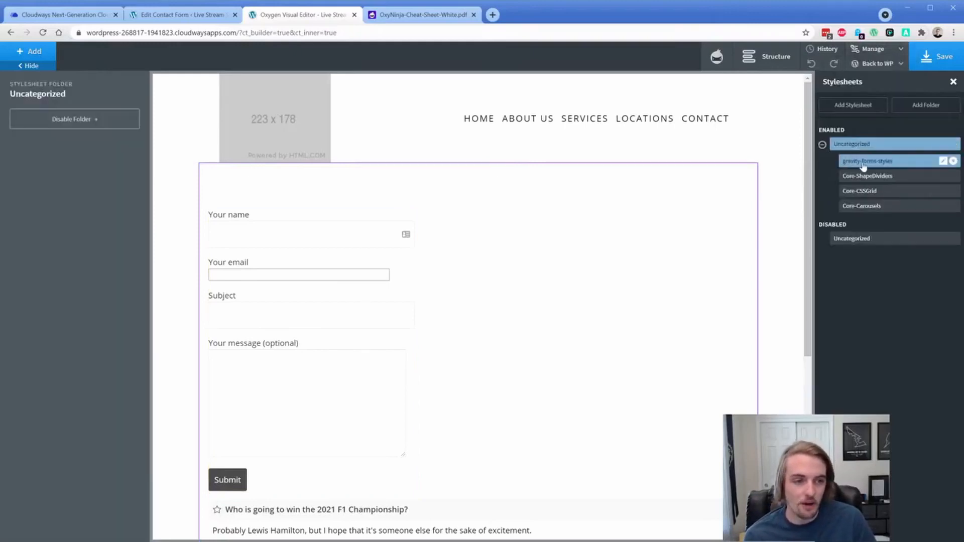
left_click(953, 160)
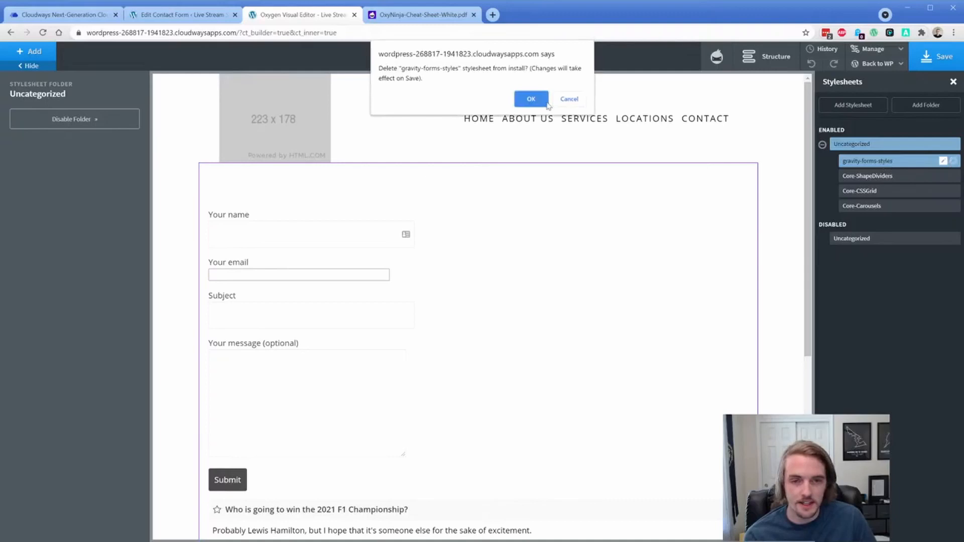
left_click(530, 99)
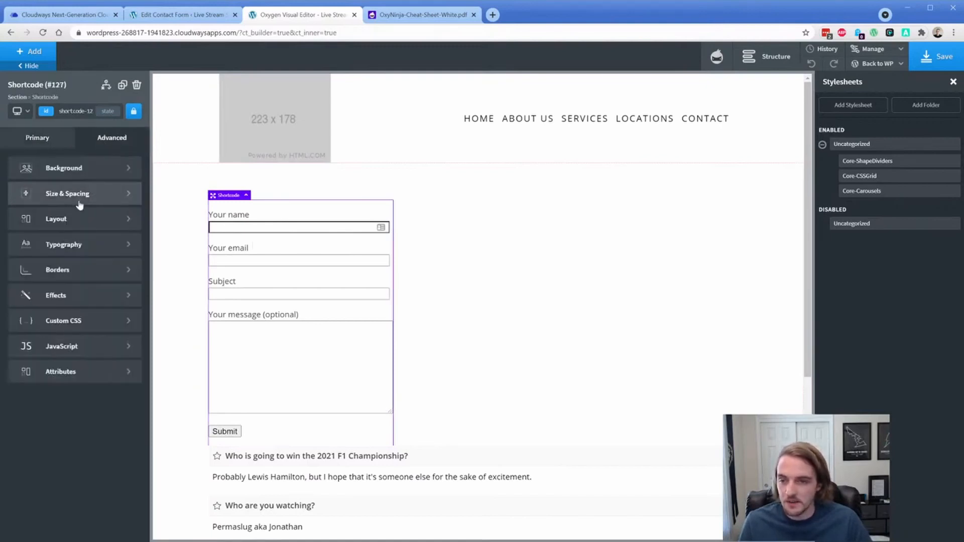
Step: Give the contact form shortcode a bottom margin in Size & Spacing
left_click(67, 193)
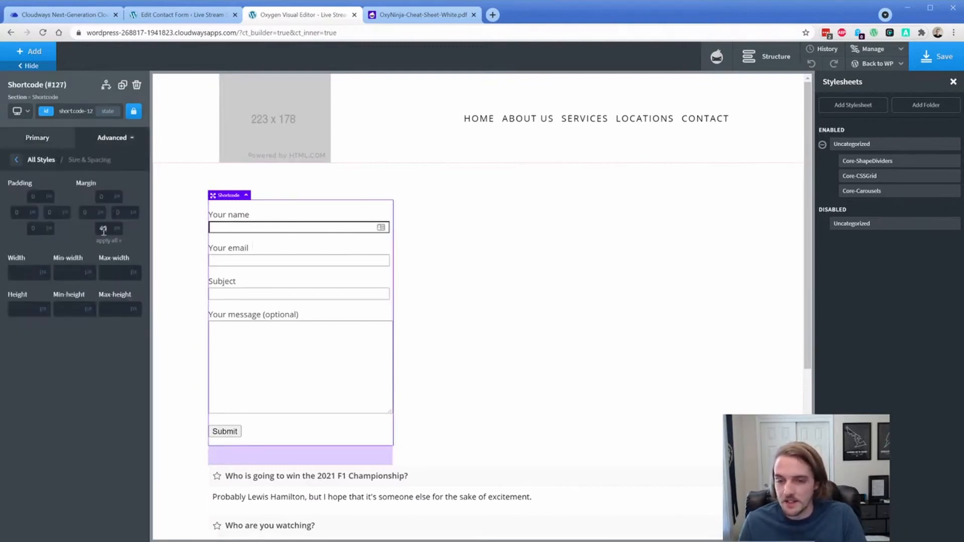
left_click(451, 318)
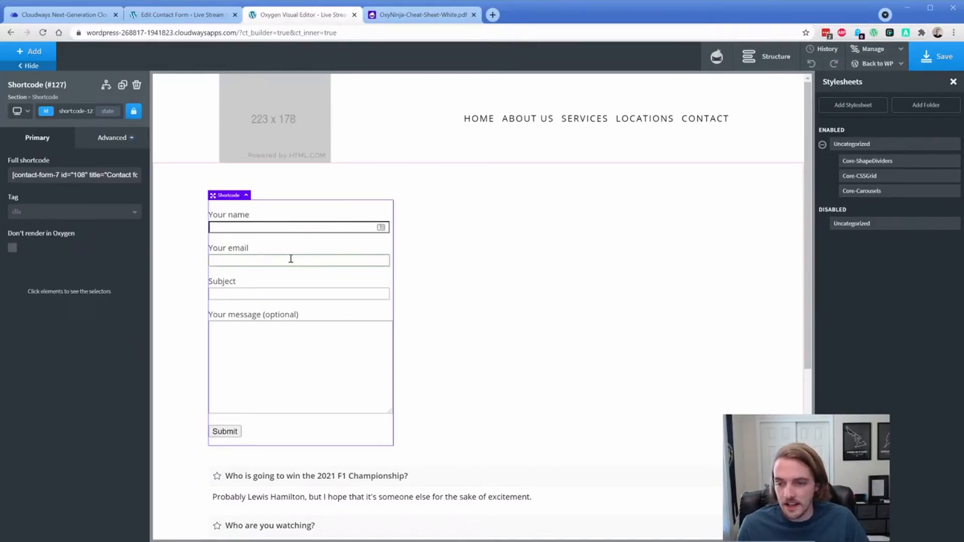
mouse_move(275, 242)
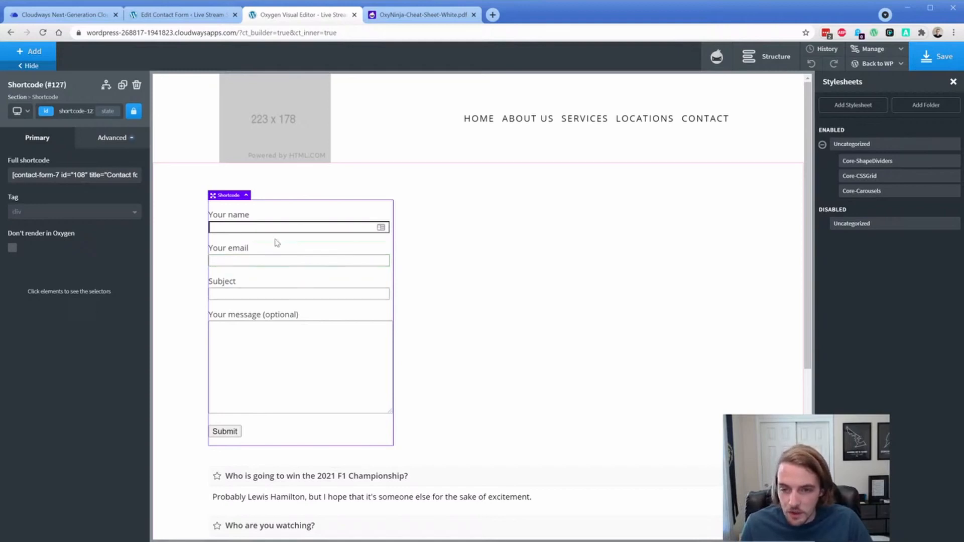
Step: Inspect a form field and start a custom selector from the .wpcf7-form class, skipping the paragraph level
left_click(299, 228)
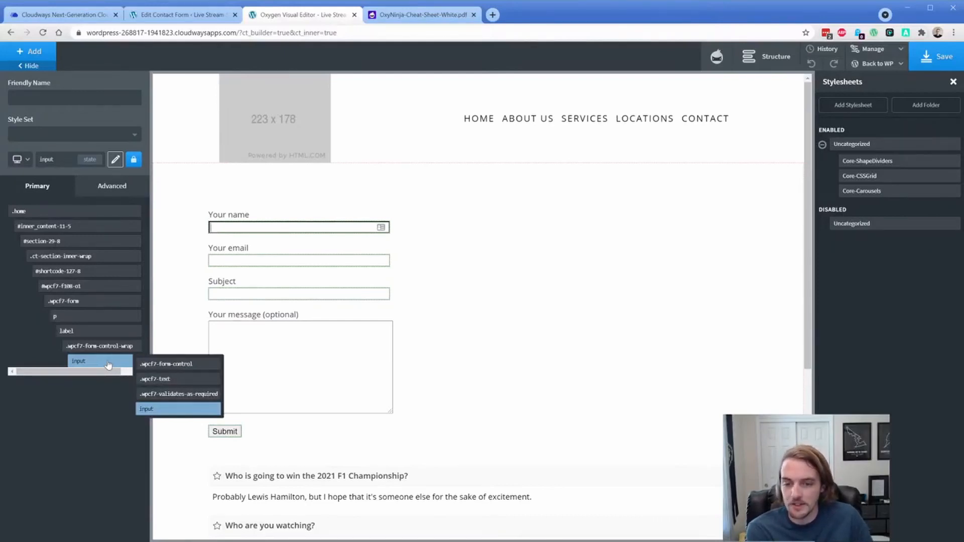
mouse_move(147, 409)
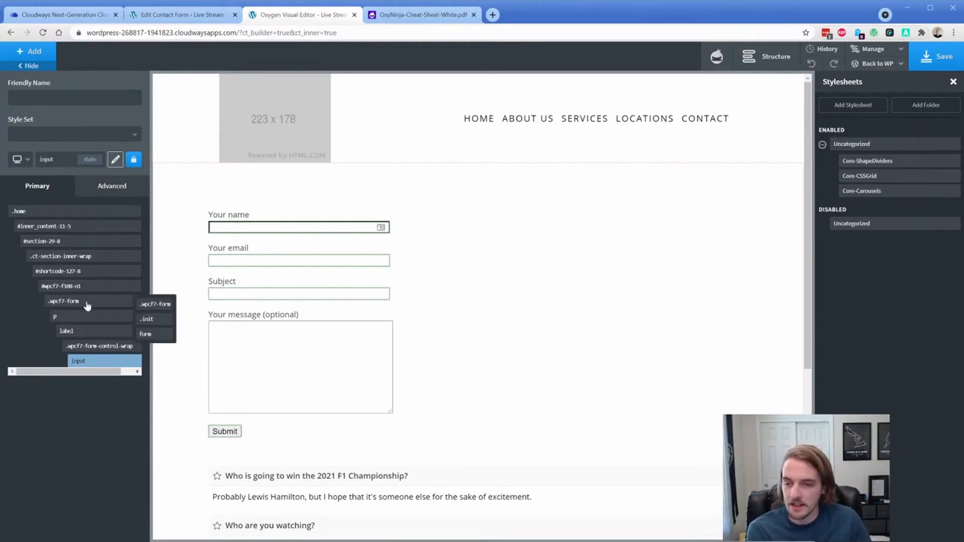
left_click(62, 300)
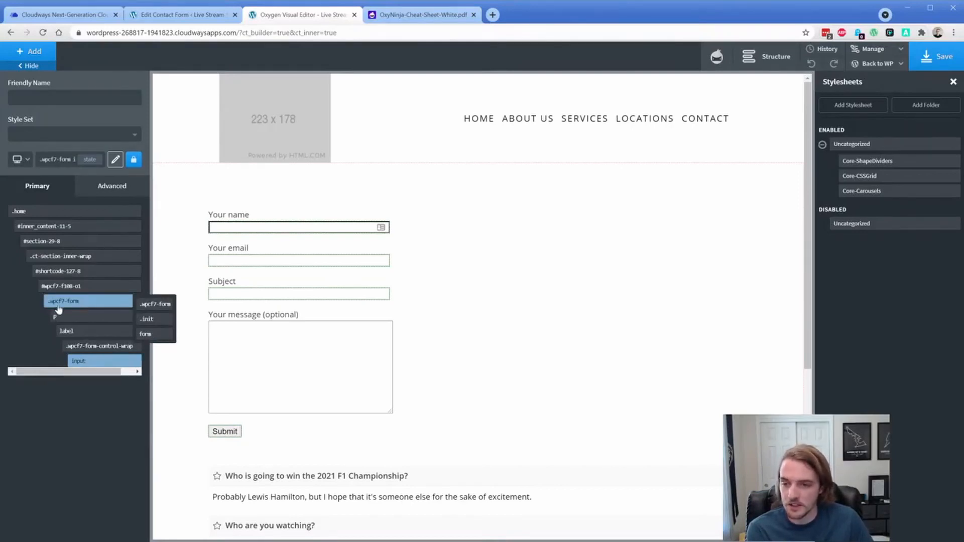
mouse_move(78, 301)
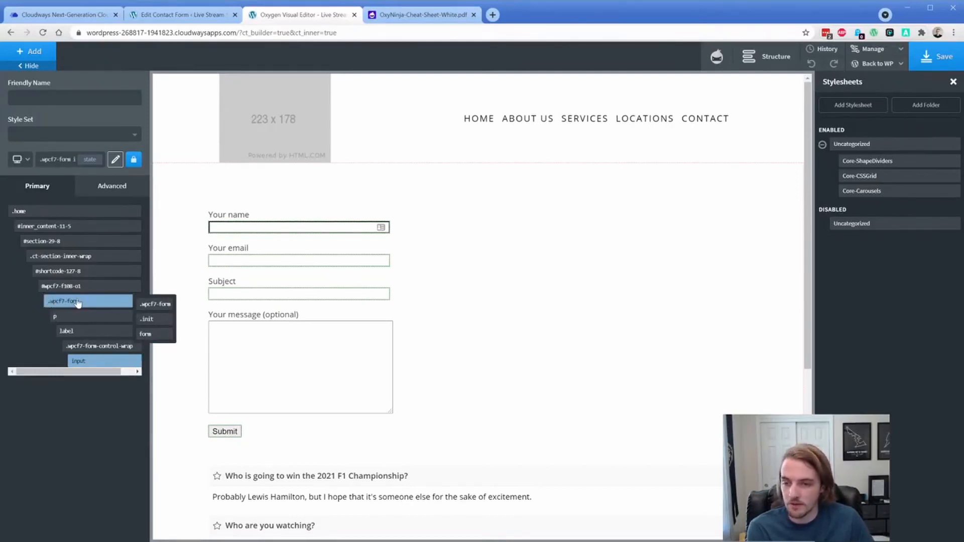
left_click(62, 300)
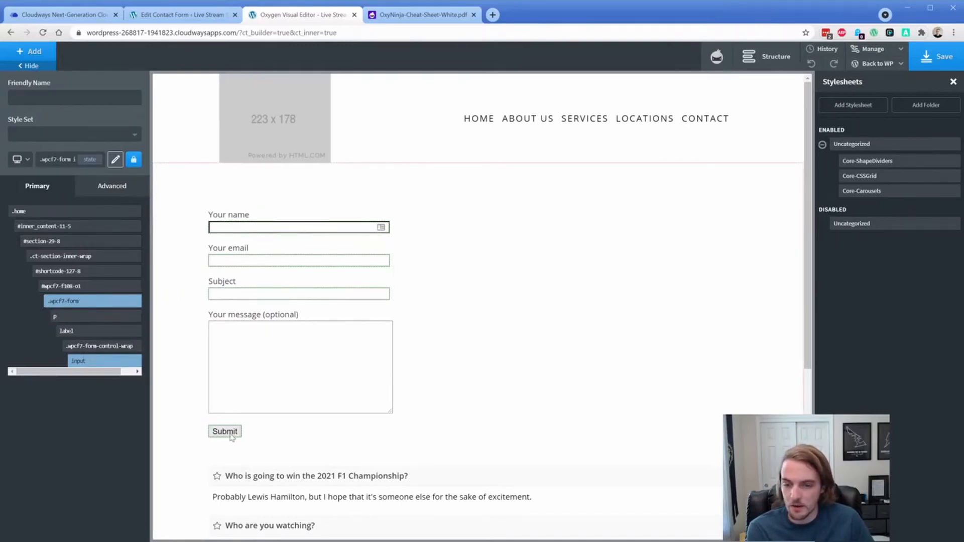
left_click(78, 360)
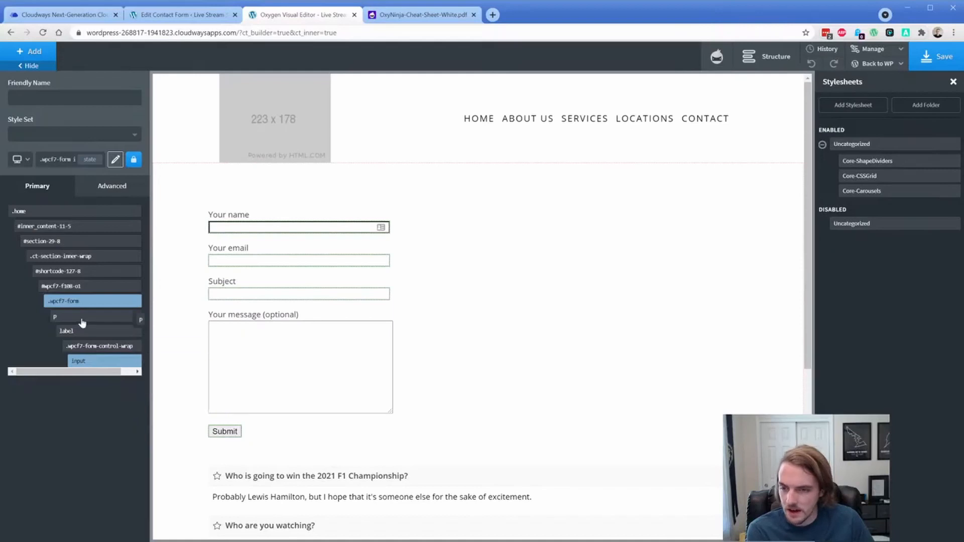
left_click(79, 361)
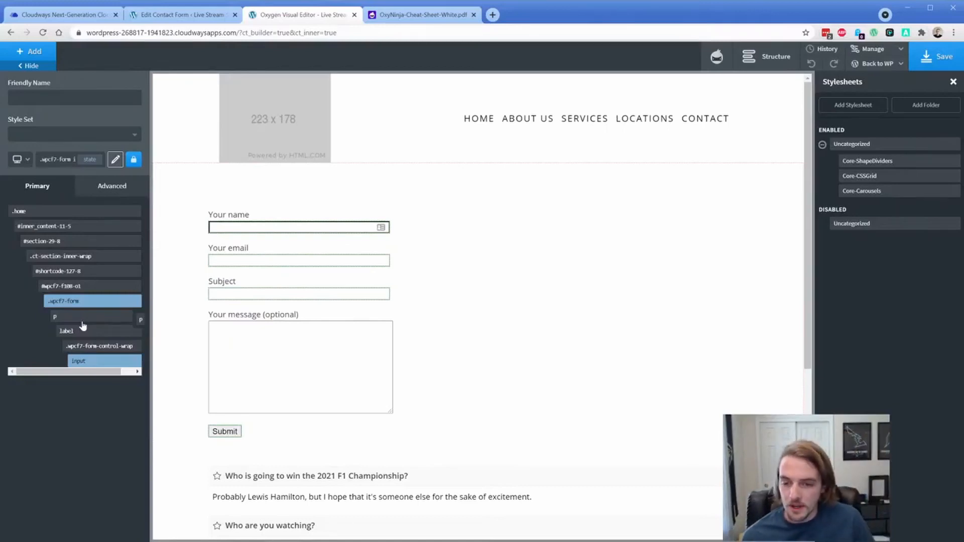
Step: Finish the selector as .wpcf7-form input, targeting the plain input tag
left_click(78, 360)
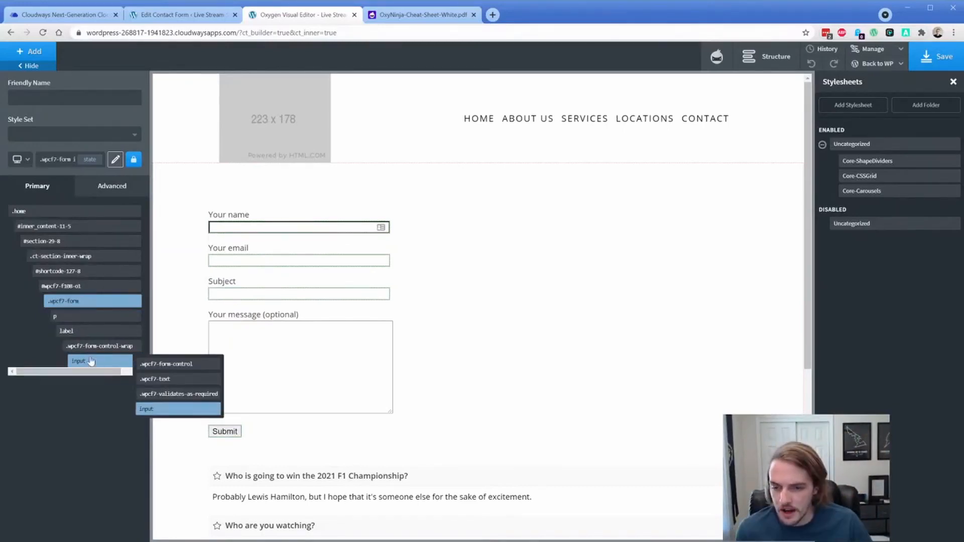
left_click(147, 408)
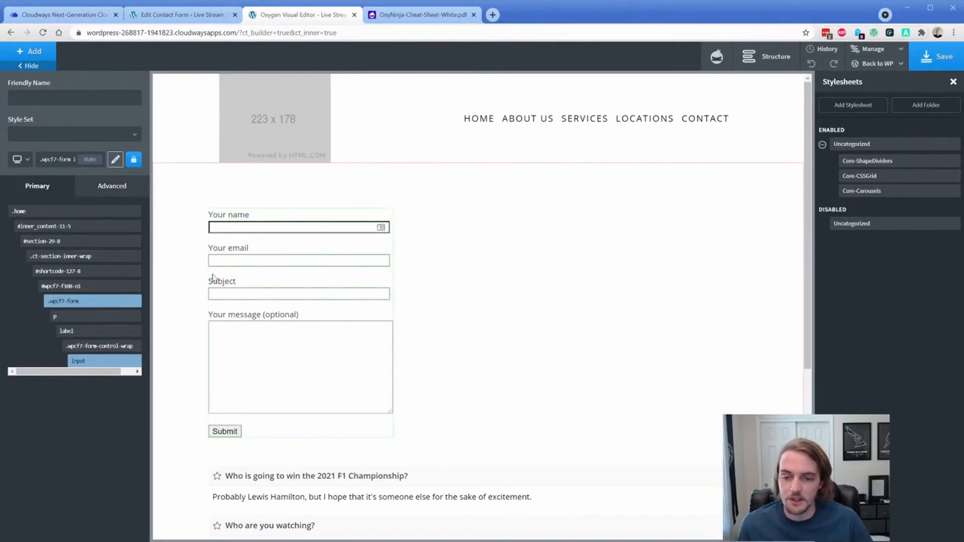
left_click(78, 360)
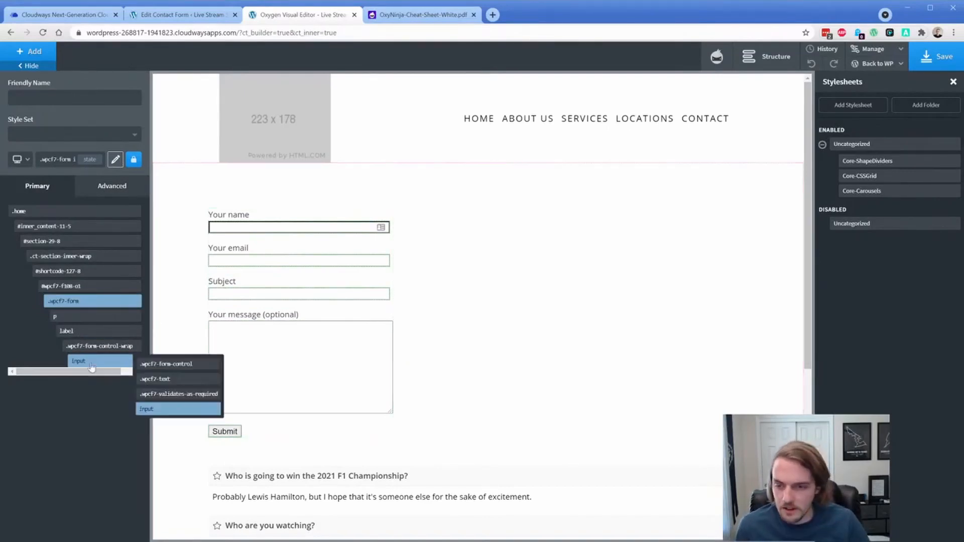
left_click(111, 186)
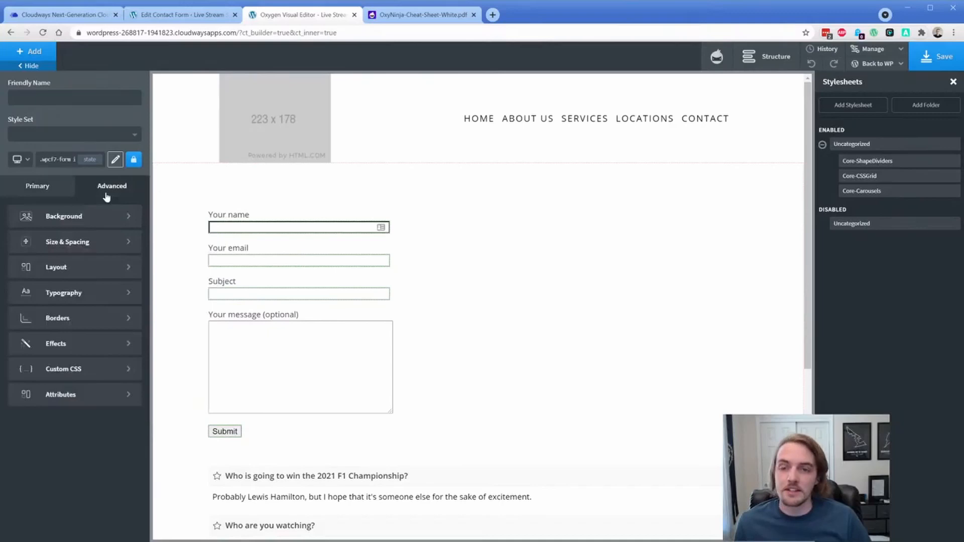
Step: Give the form inputs the core Border Light border colour
left_click(68, 242)
type("16")
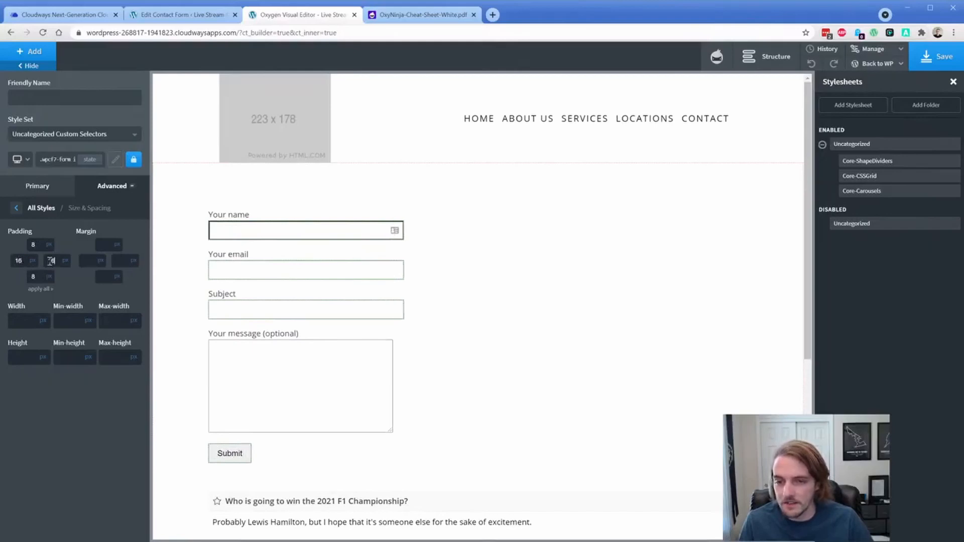
left_click(112, 185)
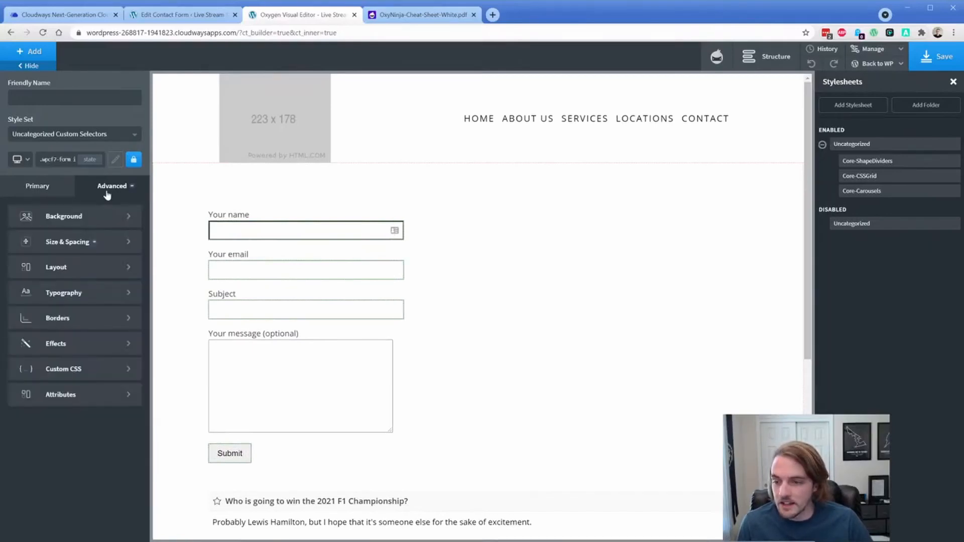
left_click(57, 318)
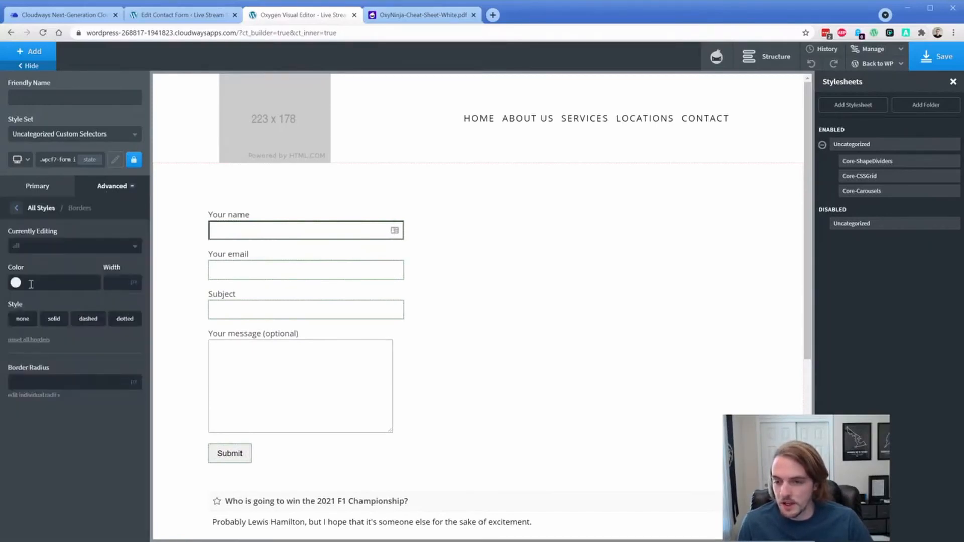
left_click(15, 282)
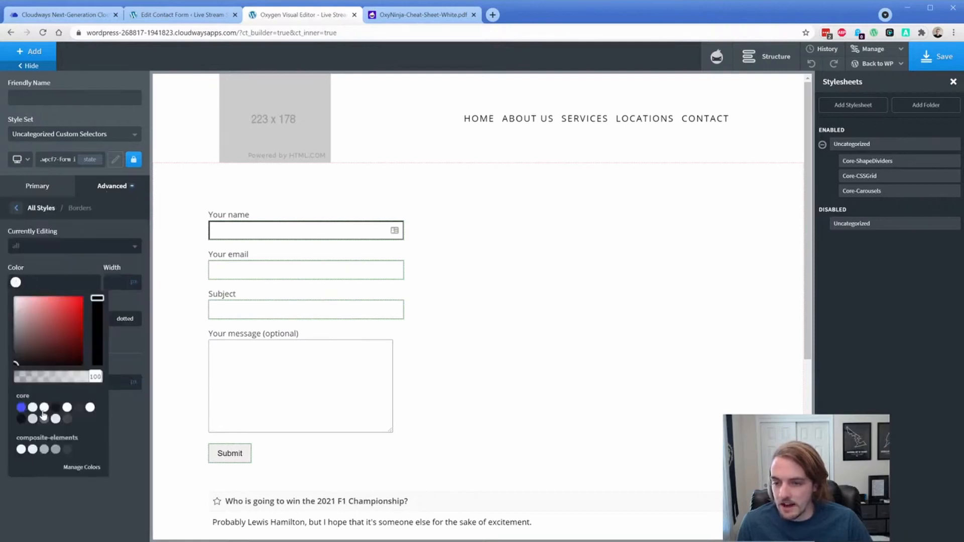
left_click(32, 419)
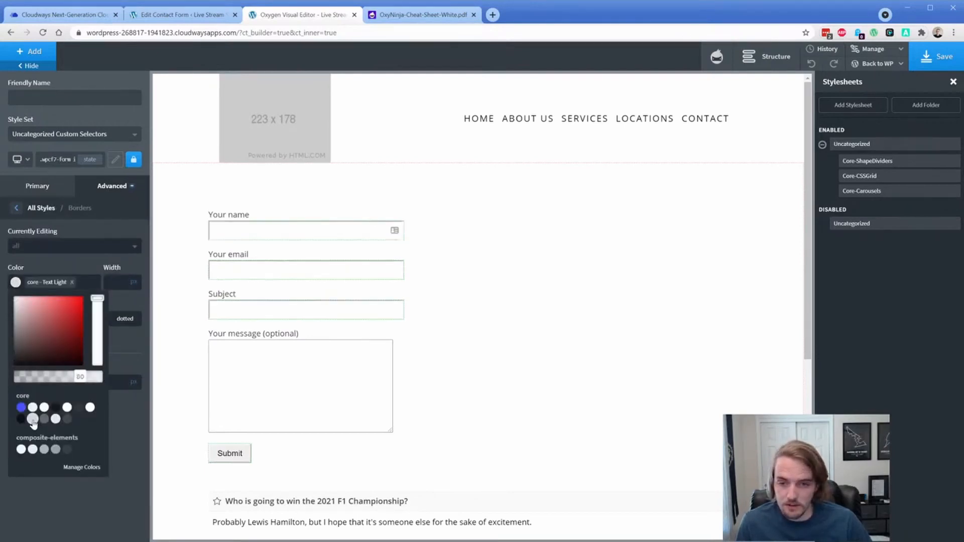
left_click(55, 420)
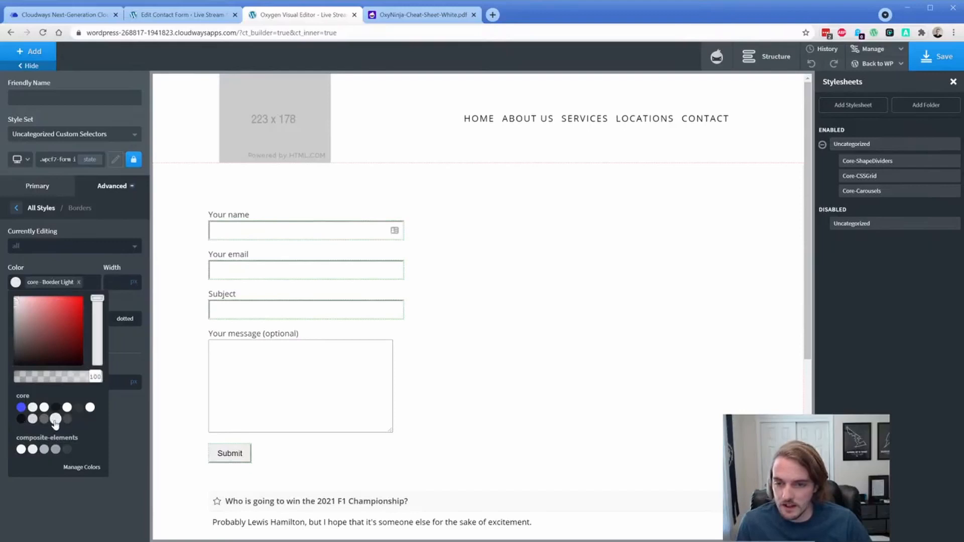
Step: Set the form inputs' border radius to 8
left_click(15, 282)
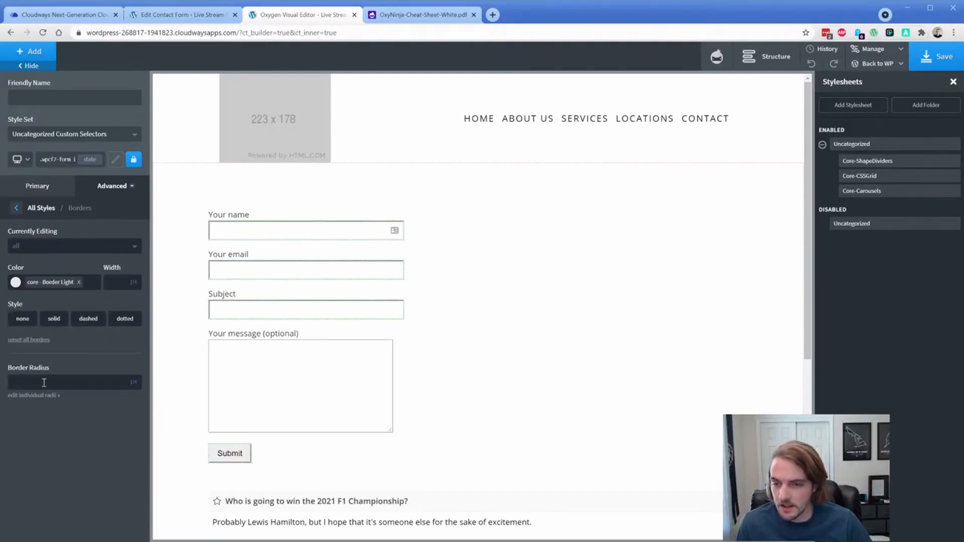
type("8")
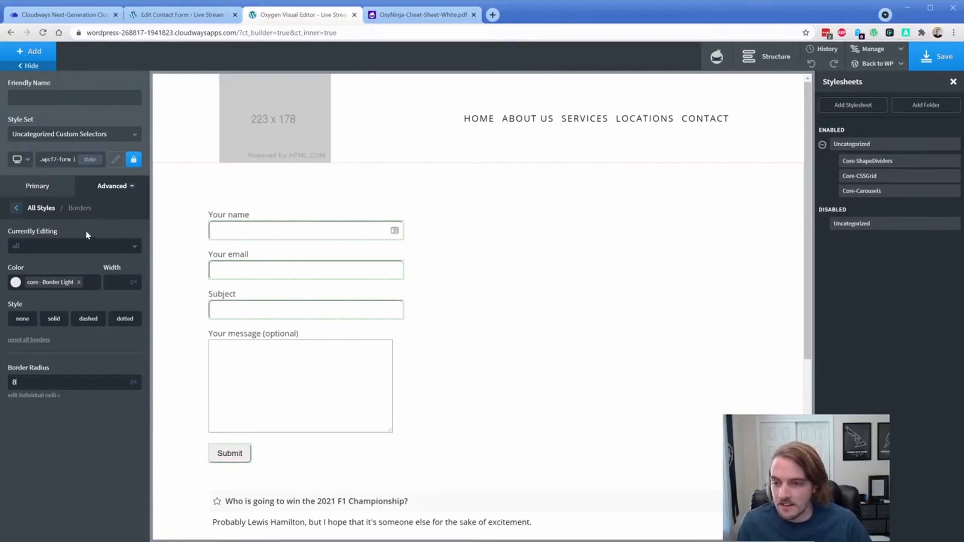
left_click(41, 208)
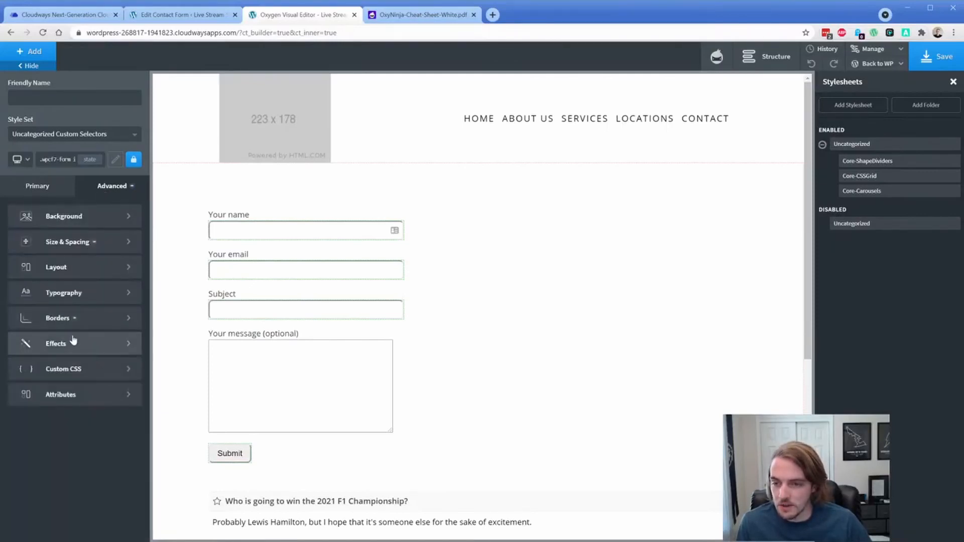
left_click(55, 344)
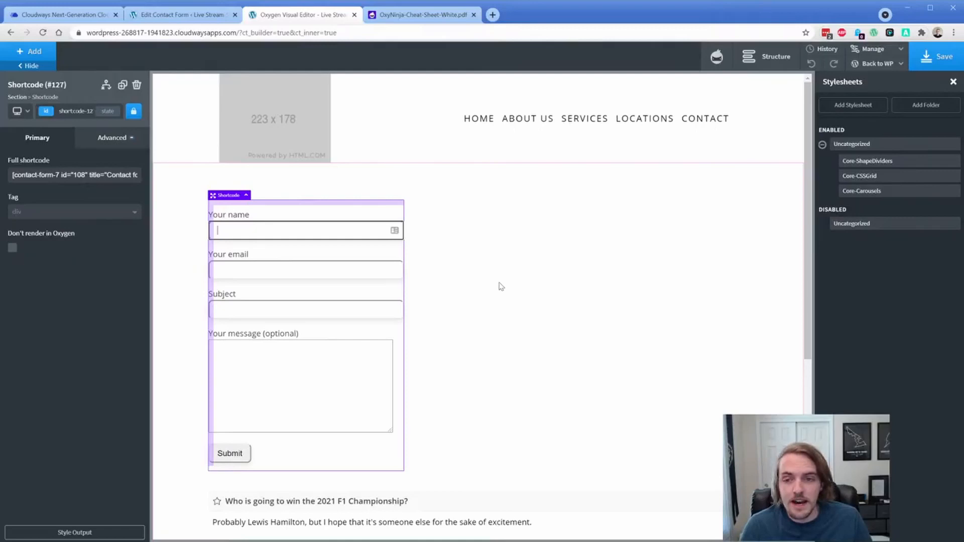
mouse_move(111, 185)
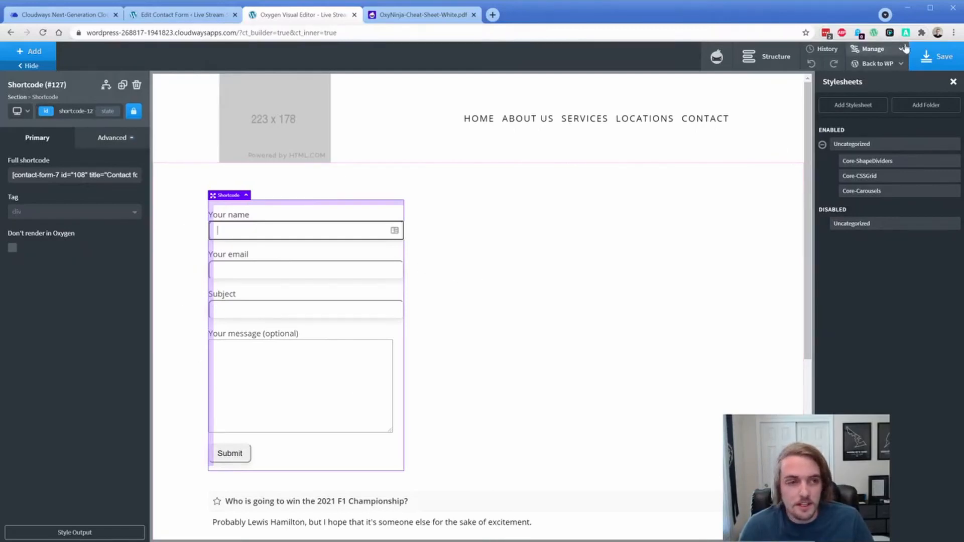
Step: Reopen the .wpcf7-form input selector from the Uncategorized Custom Selectors list
left_click(881, 49)
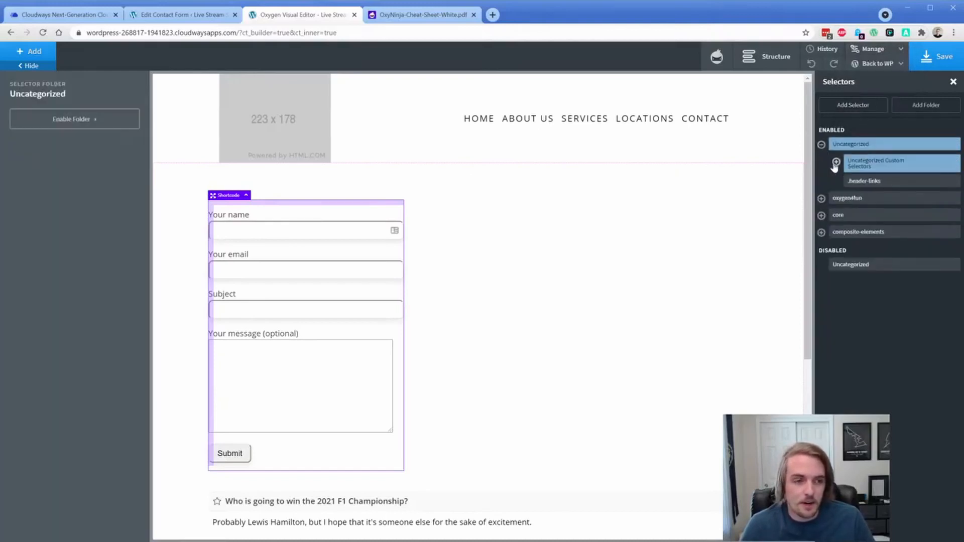
left_click(836, 164)
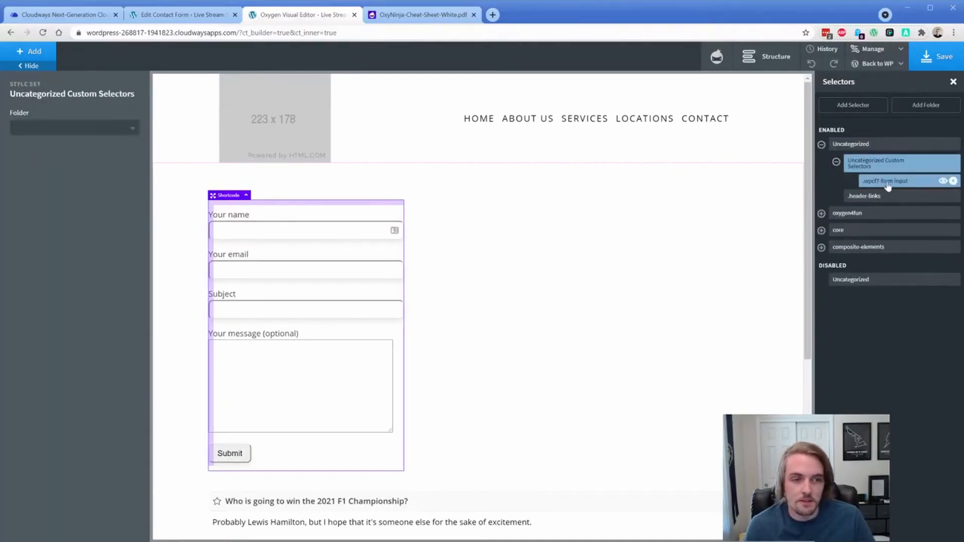
left_click(883, 180)
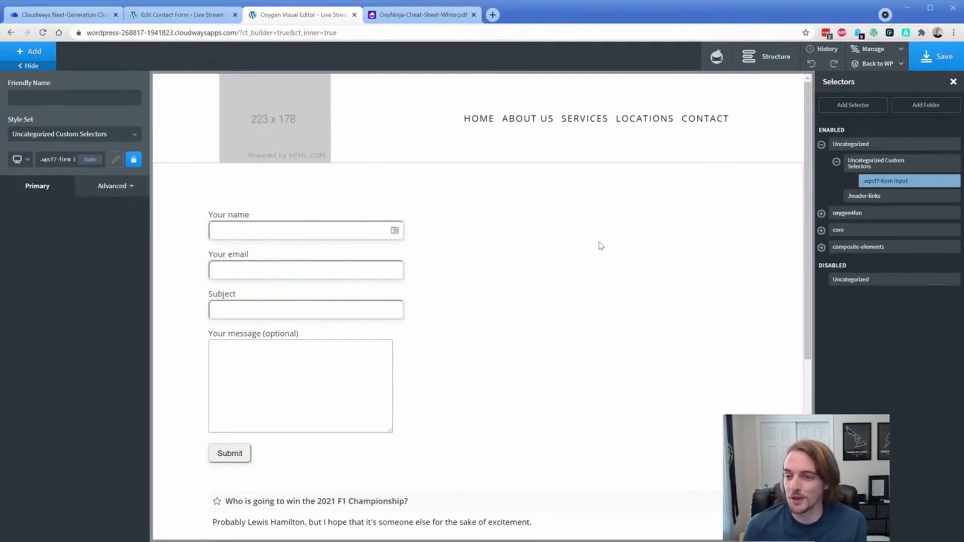
mouse_move(559, 257)
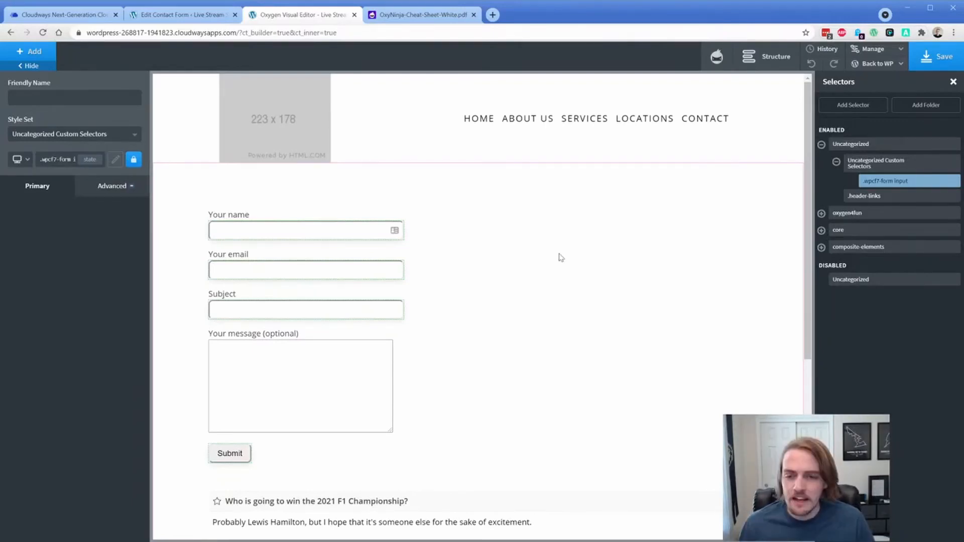
Step: Reset the inputs' borders to width 1 with a grey colour, then switch to the hover state
left_click(112, 186)
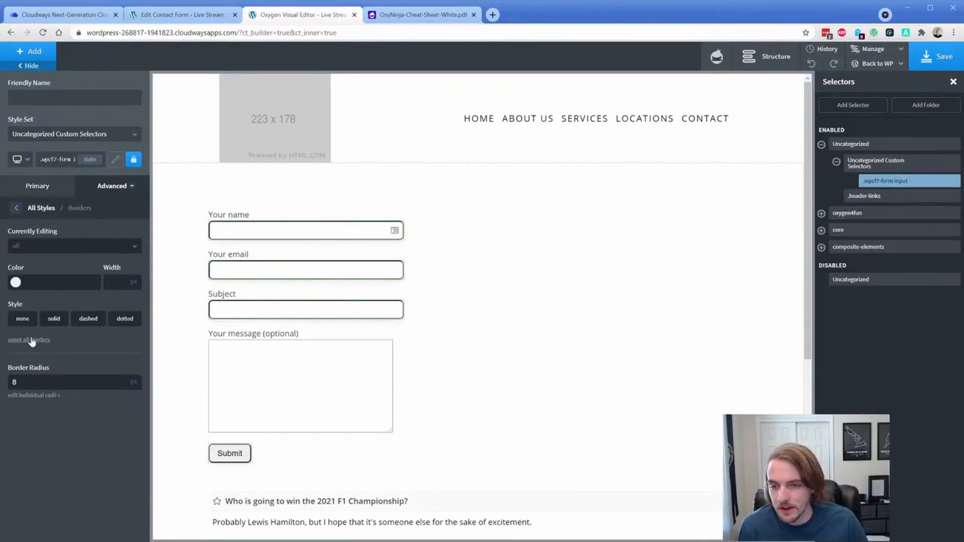
left_click(15, 282)
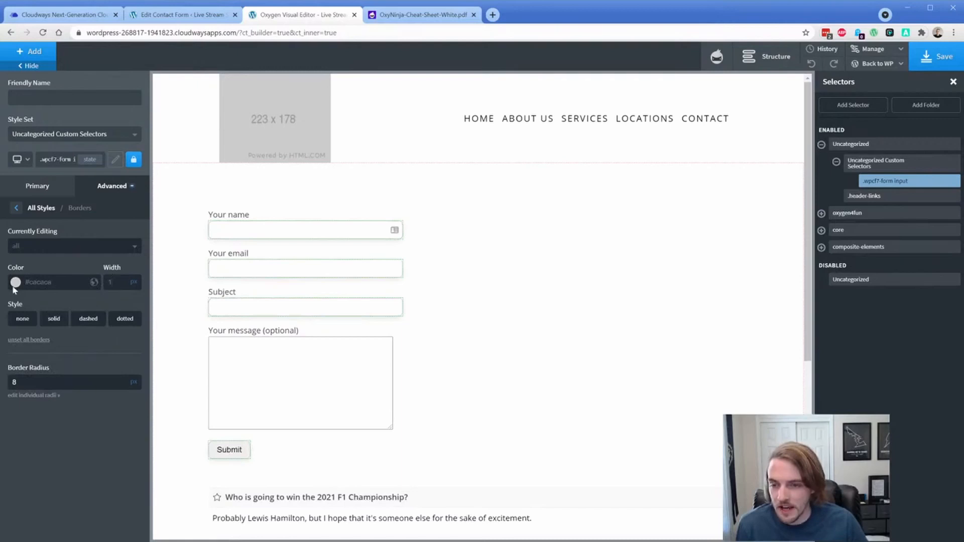
left_click(15, 282)
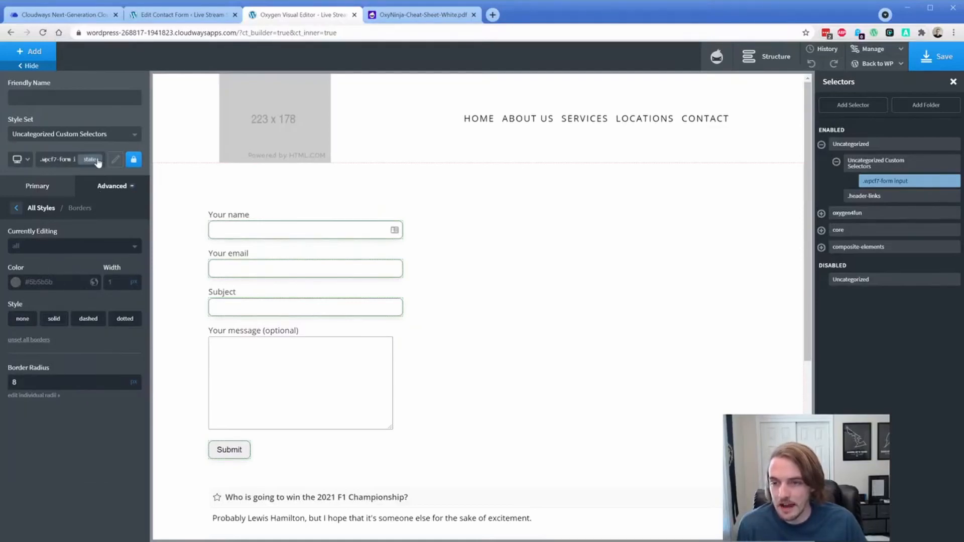
left_click(91, 159)
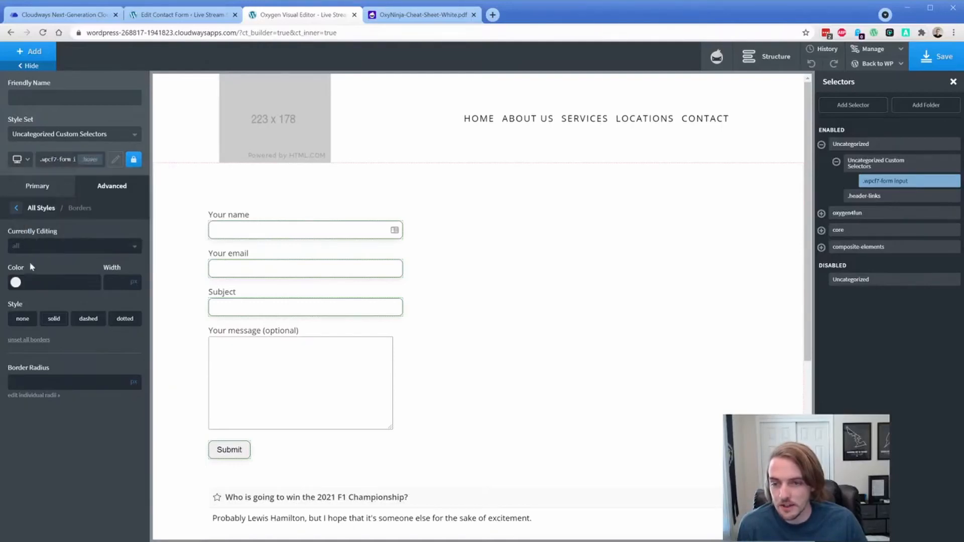
left_click(15, 282)
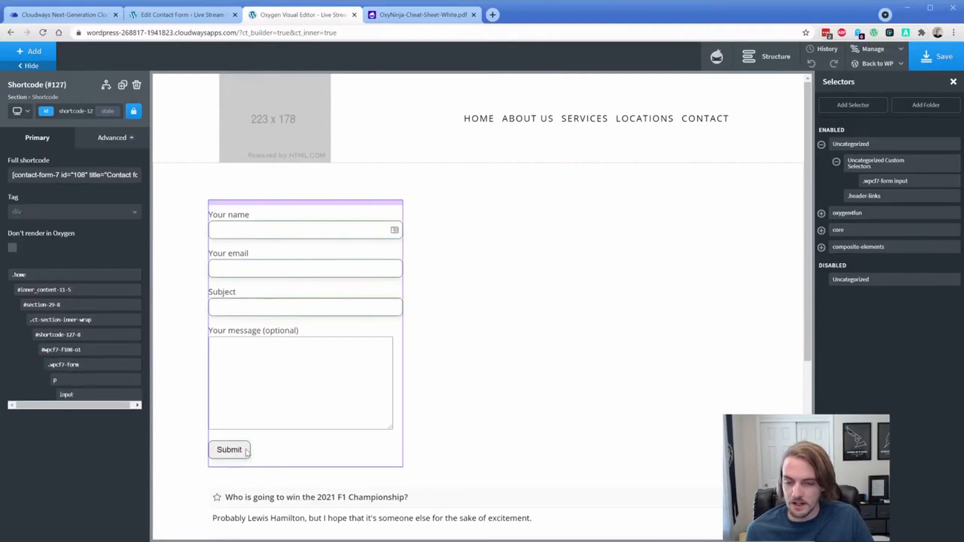
Step: Retarget the .wpcf7-form input selector to .wpcf7-form .wpcf7-submit
left_click(884, 180)
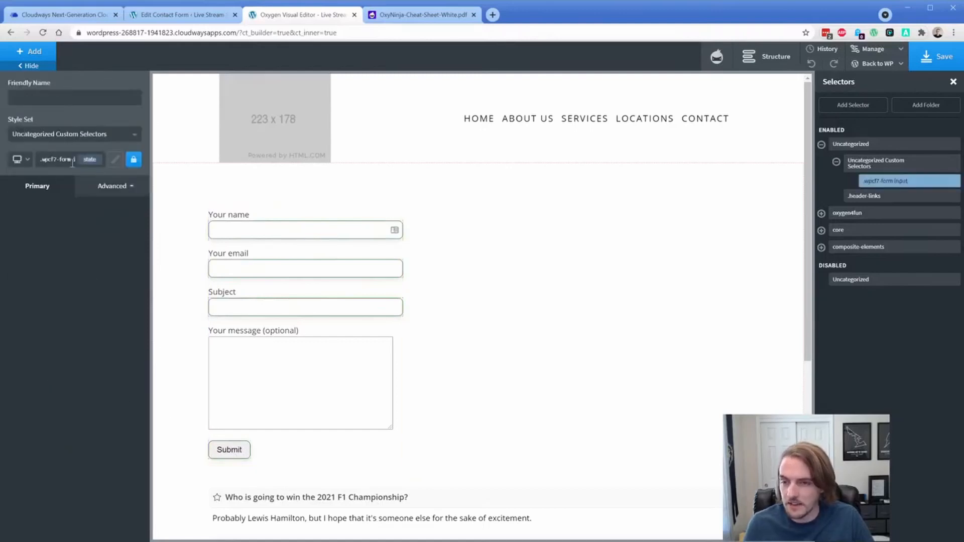
left_click(114, 159)
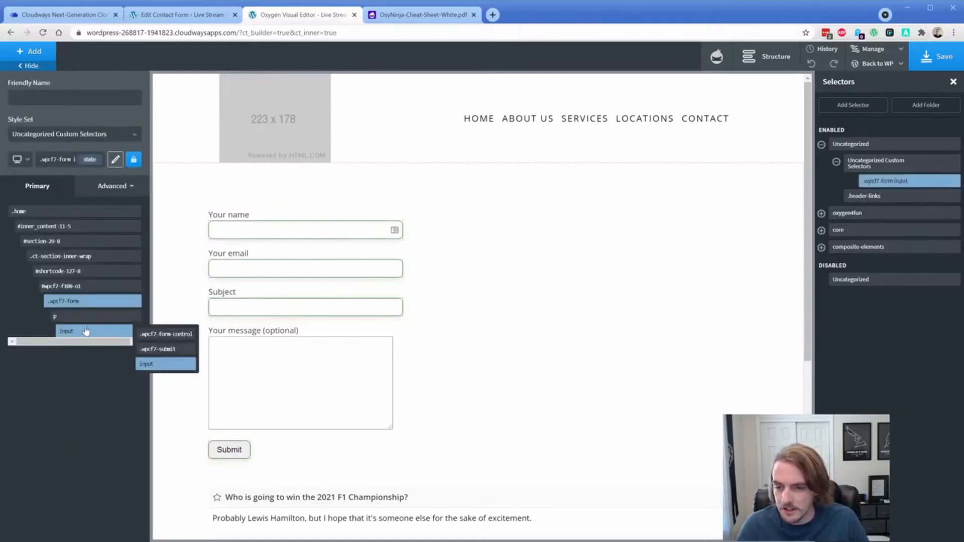
left_click(157, 349)
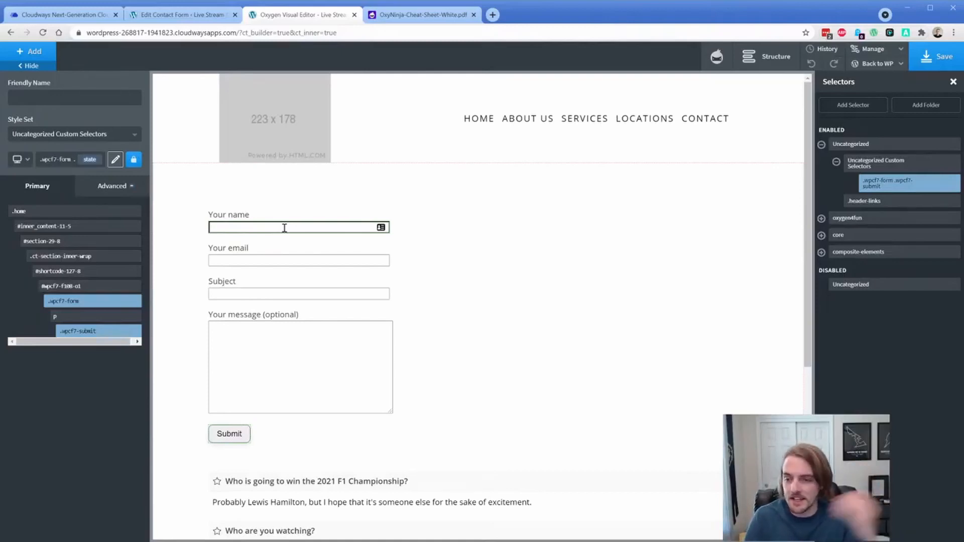
Step: Give the submit button 12/48 padding and the blue accent background
left_click(112, 186)
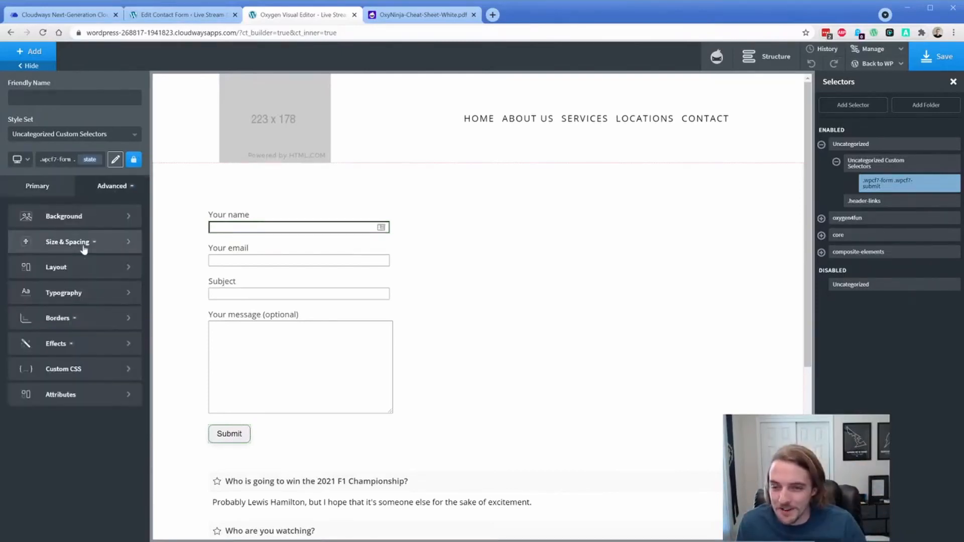
left_click(68, 242)
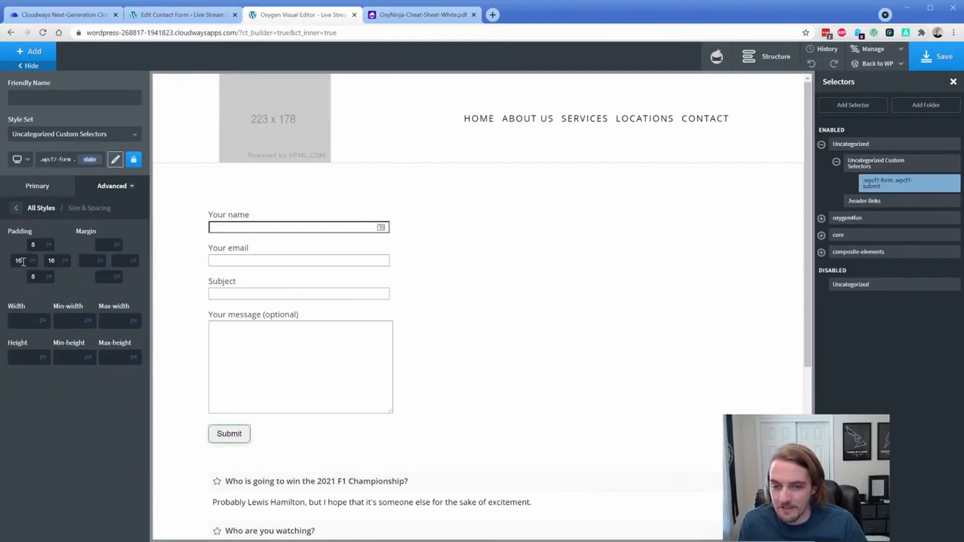
left_click(20, 260)
type("48")
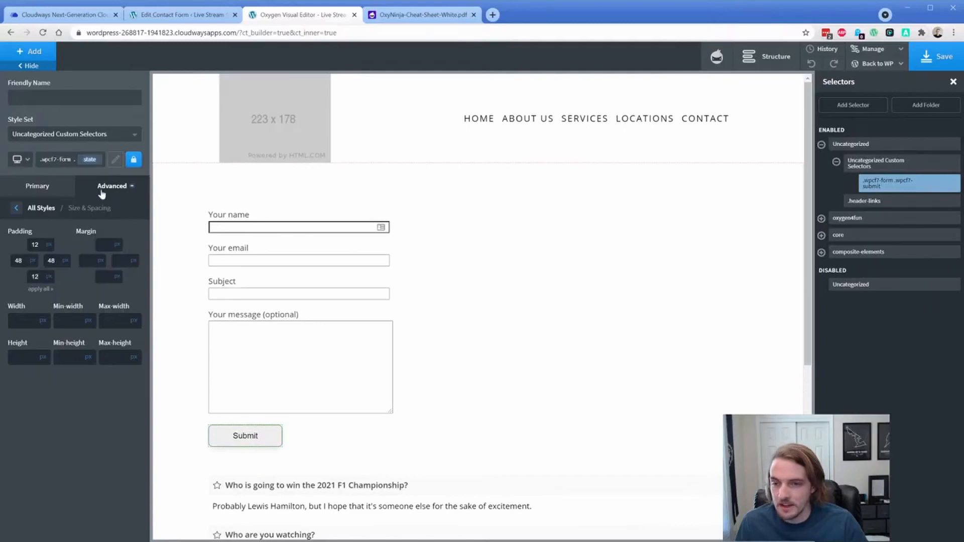
left_click(87, 207)
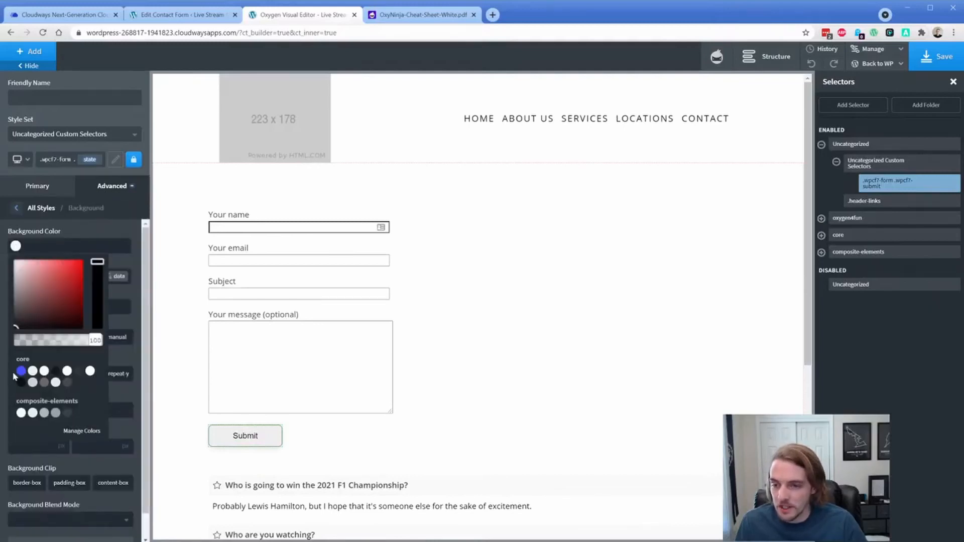
left_click(20, 370)
type("2")
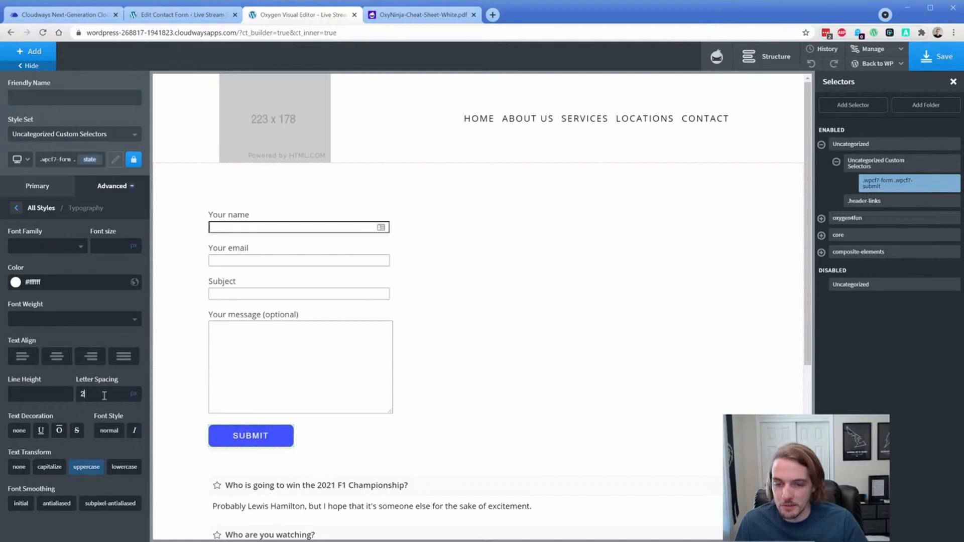
Step: Add a blue accent border with radius 8 and set its width
left_click(111, 186)
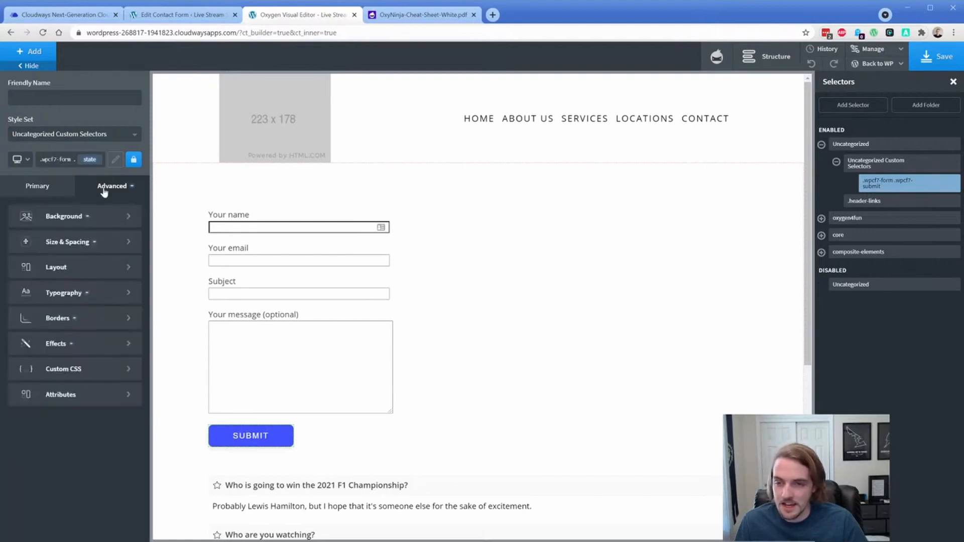
left_click(57, 318)
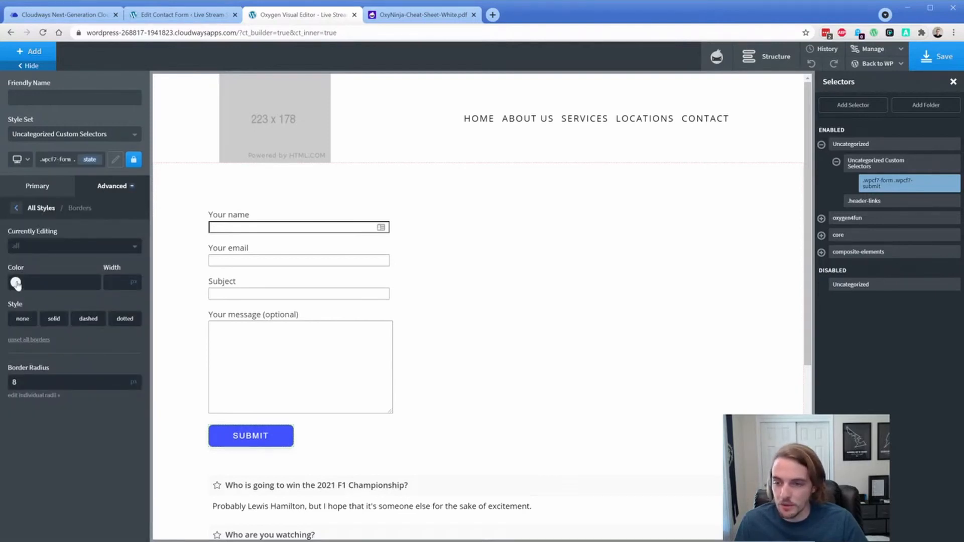
left_click(16, 281)
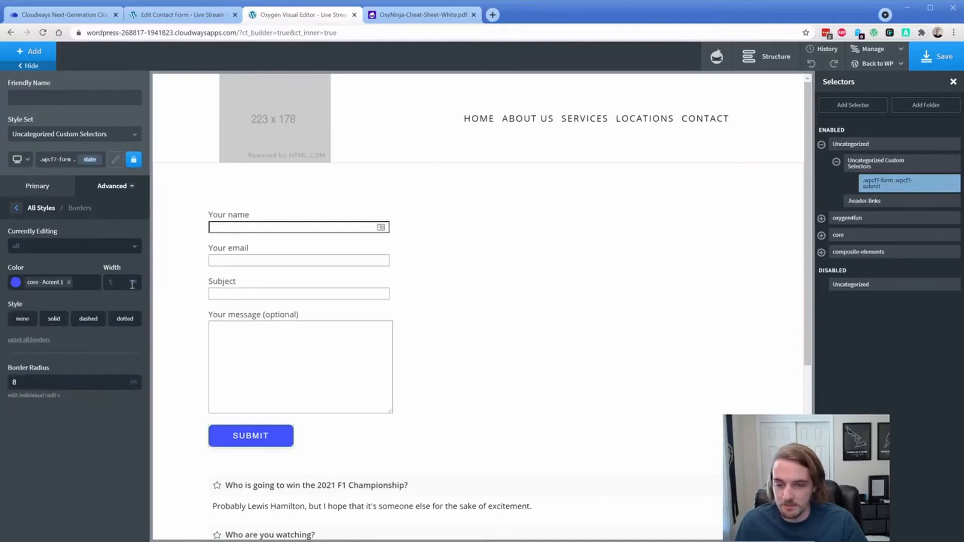
left_click(454, 182)
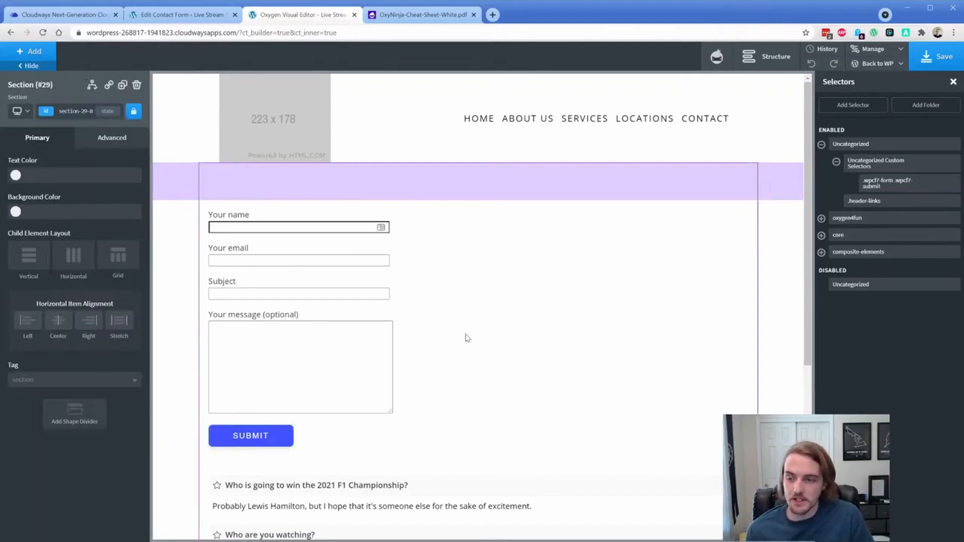
mouse_move(485, 330)
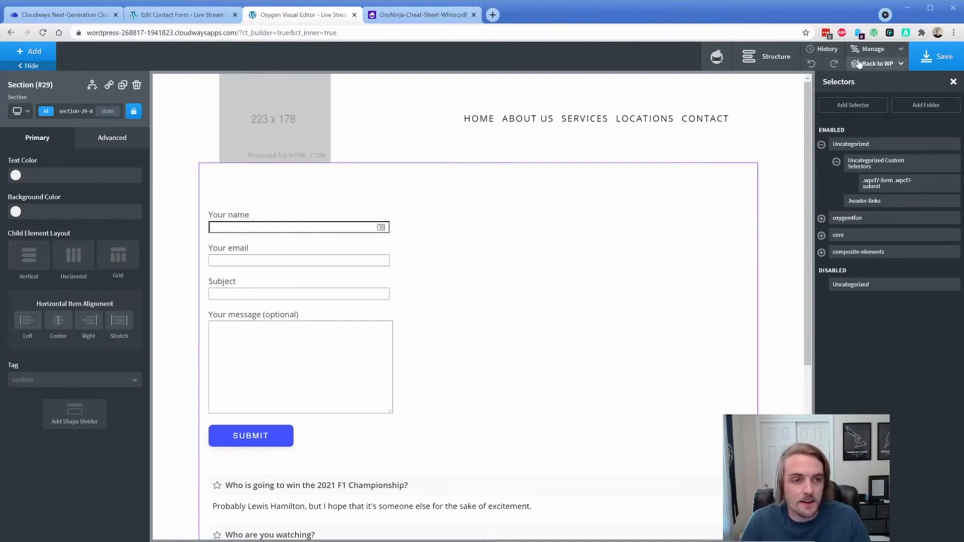
Step: Add a custom selector named .ps-button-large and show its Advanced styling groups
left_click(951, 81)
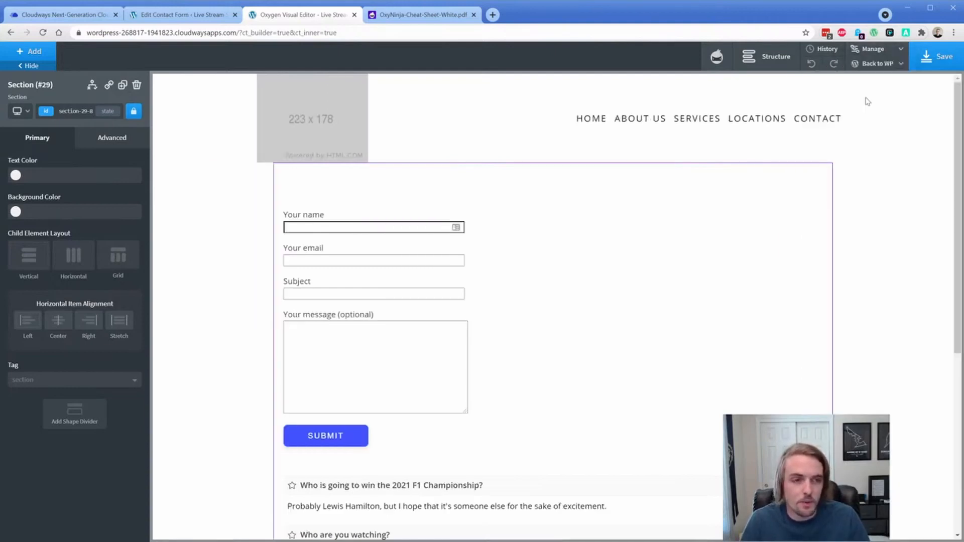
left_click(853, 104)
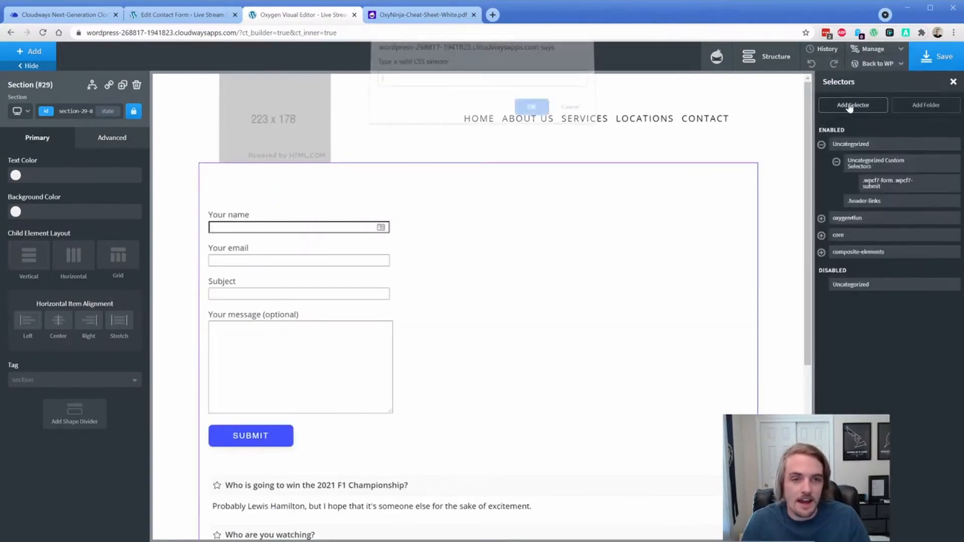
left_click(853, 105)
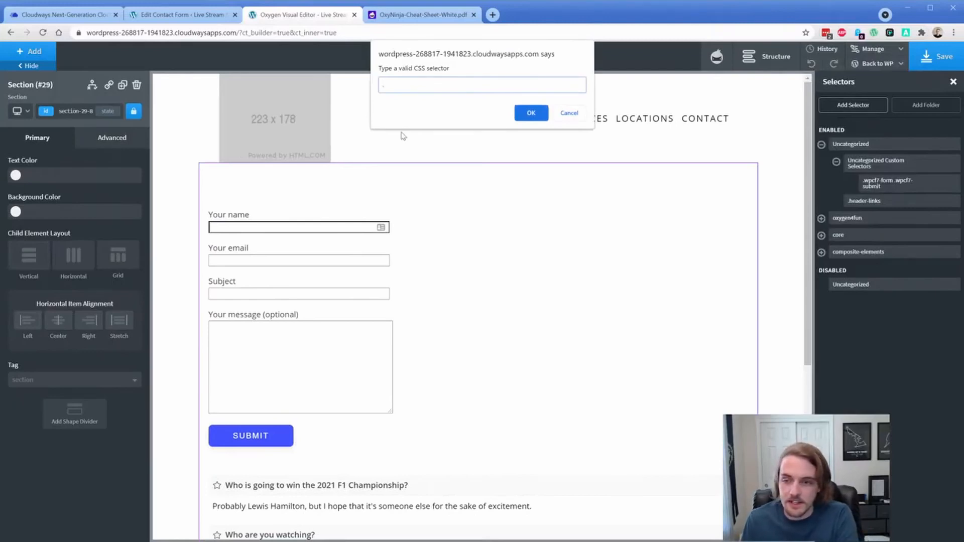
type(".ps-butto")
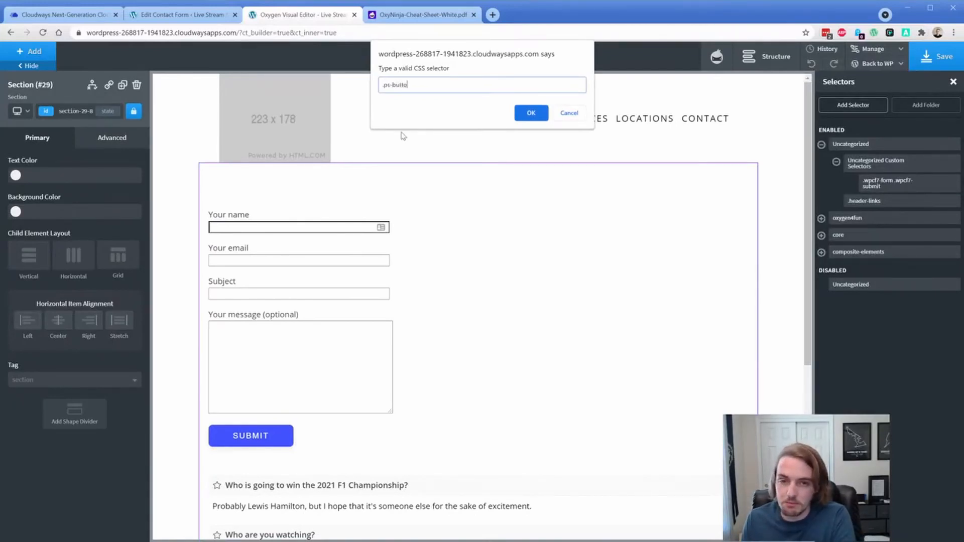
left_click(530, 114)
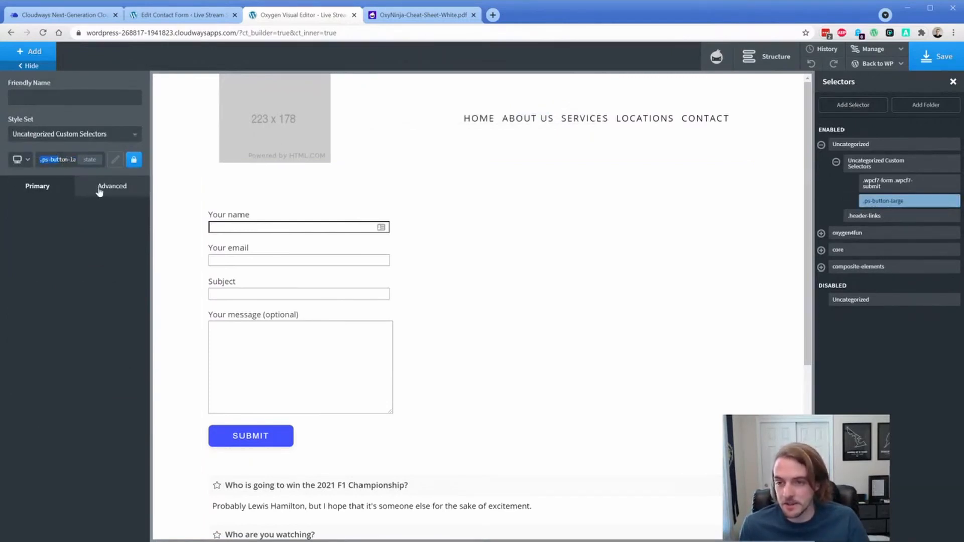
left_click(111, 186)
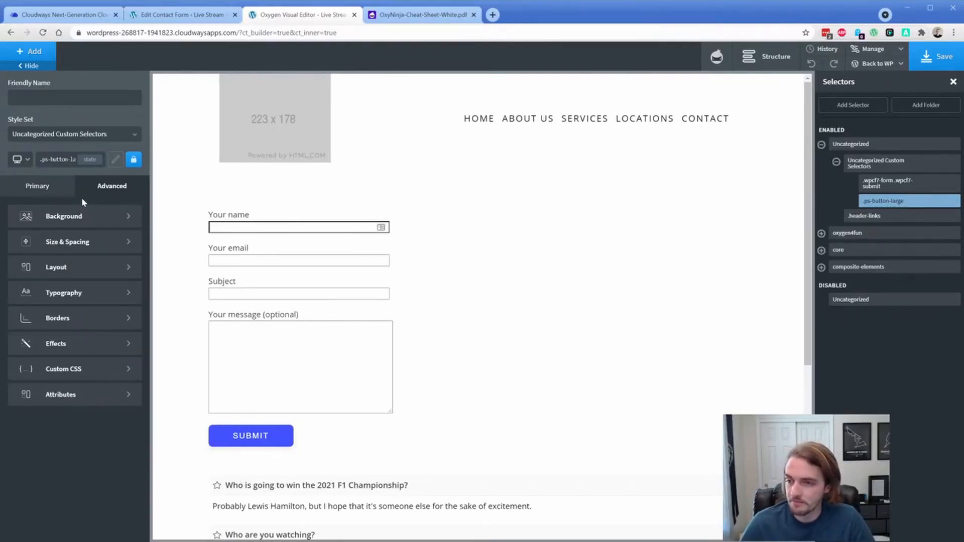
Step: In FormStyler, choose Contact Form 7 as the form plugin
left_click(423, 14)
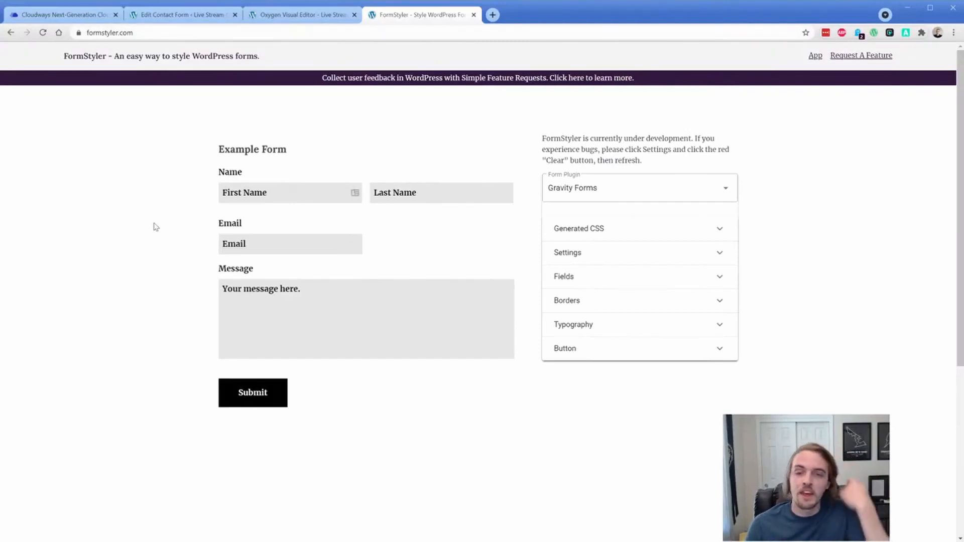
left_click(639, 187)
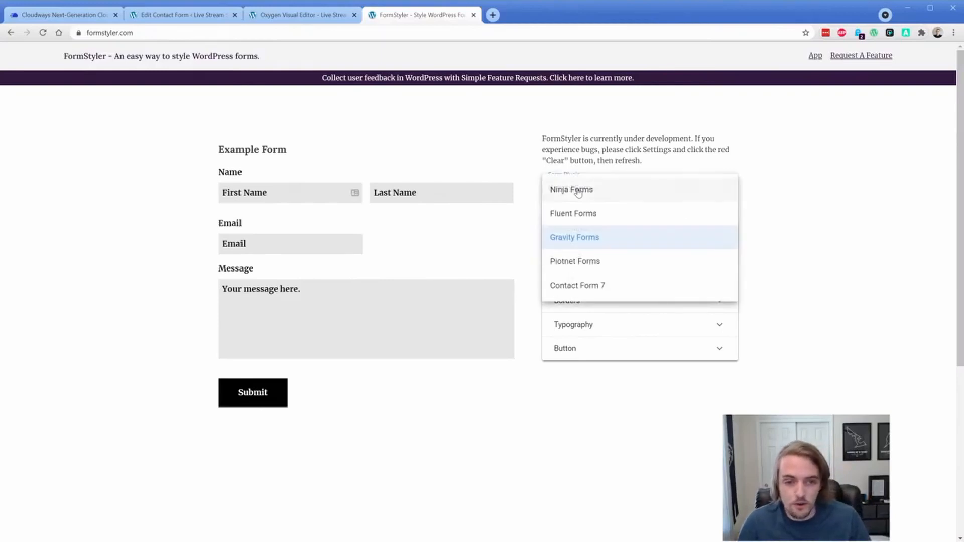
mouse_move(584, 292)
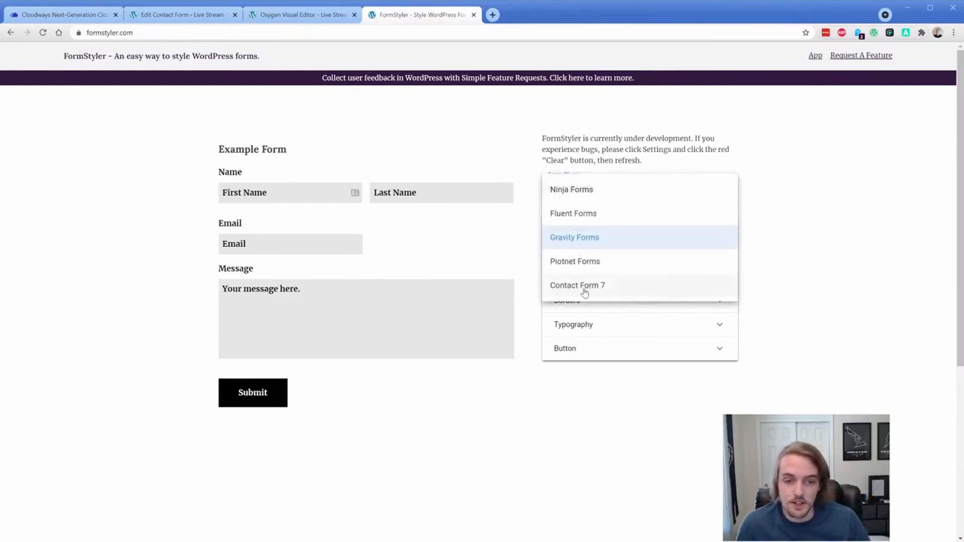
left_click(577, 285)
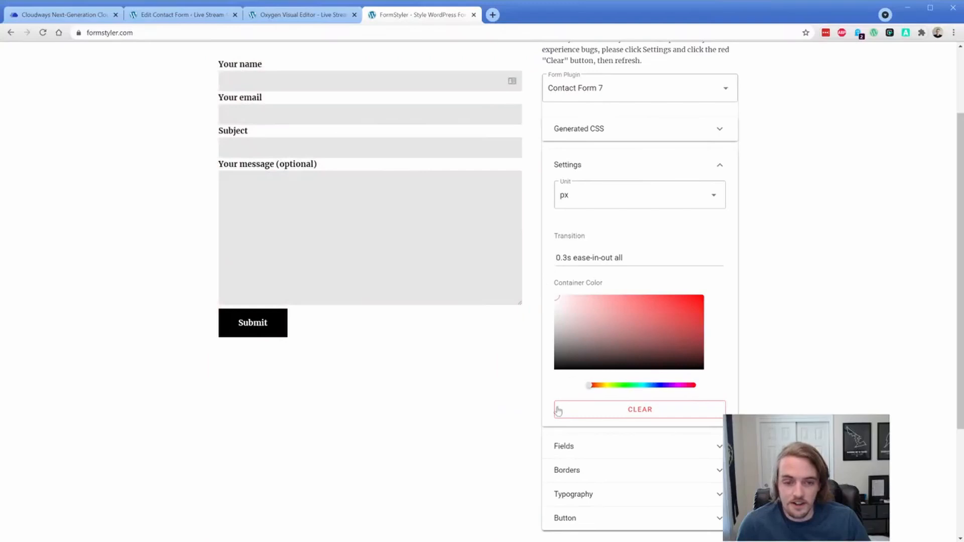
Step: Set field padding 15px, background #F9F9F9, and a tinted shadowed focus state
left_click(563, 446)
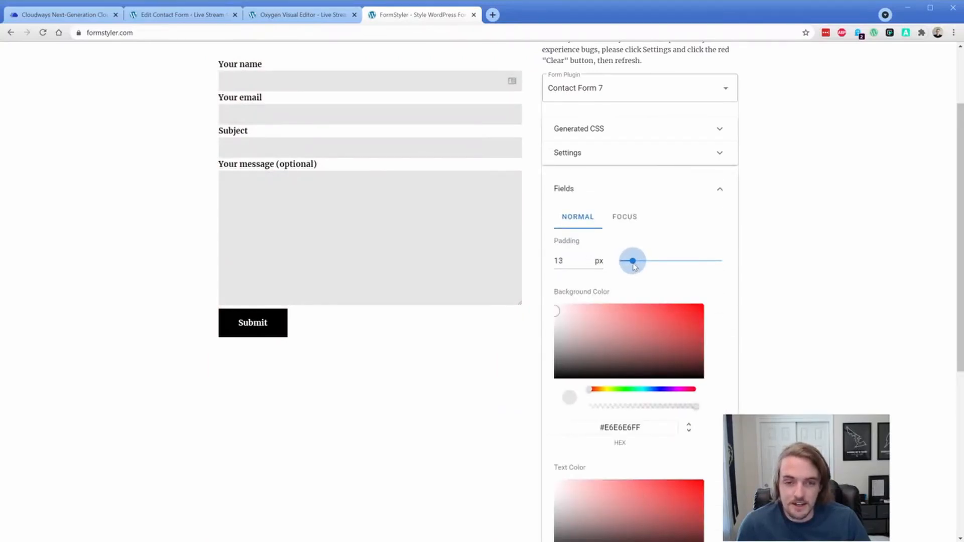
left_click(623, 217)
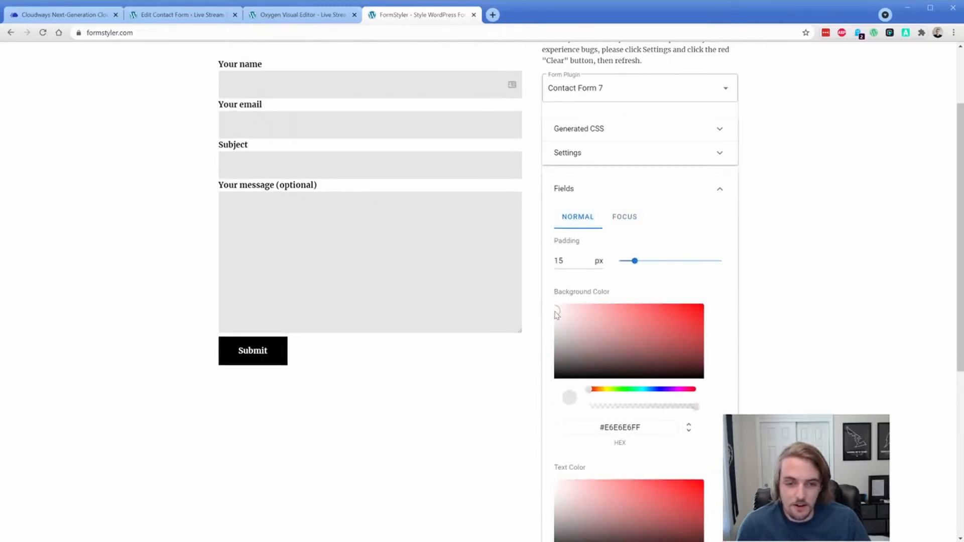
left_click(556, 310)
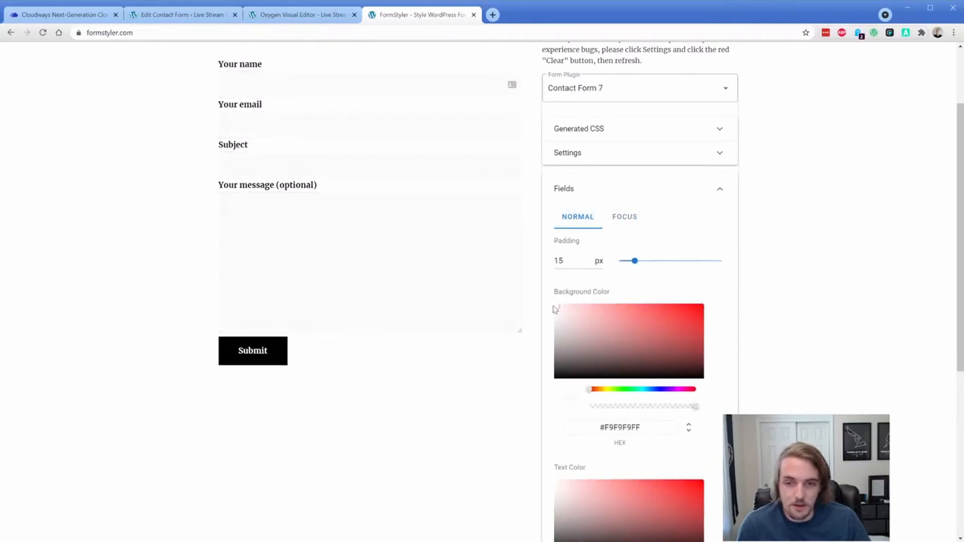
left_click(623, 217)
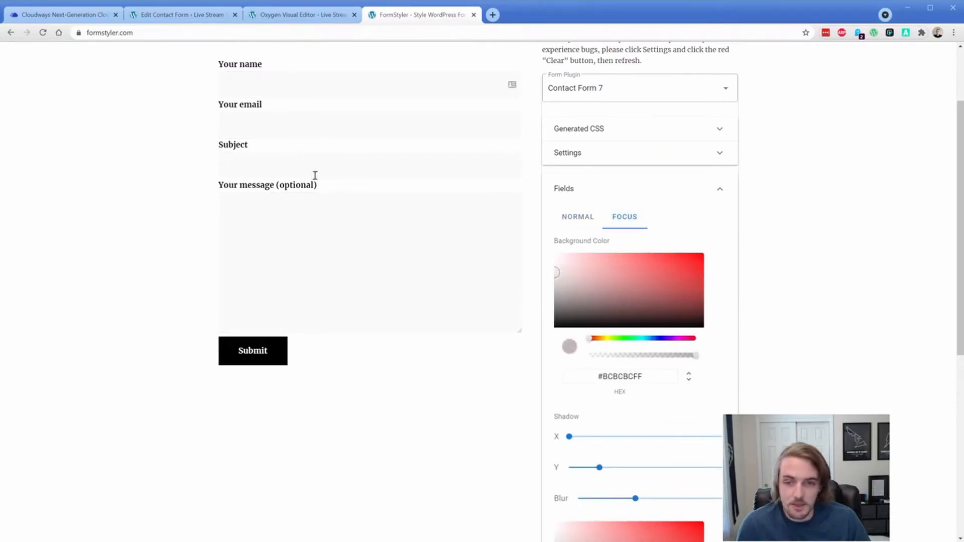
left_click(369, 164)
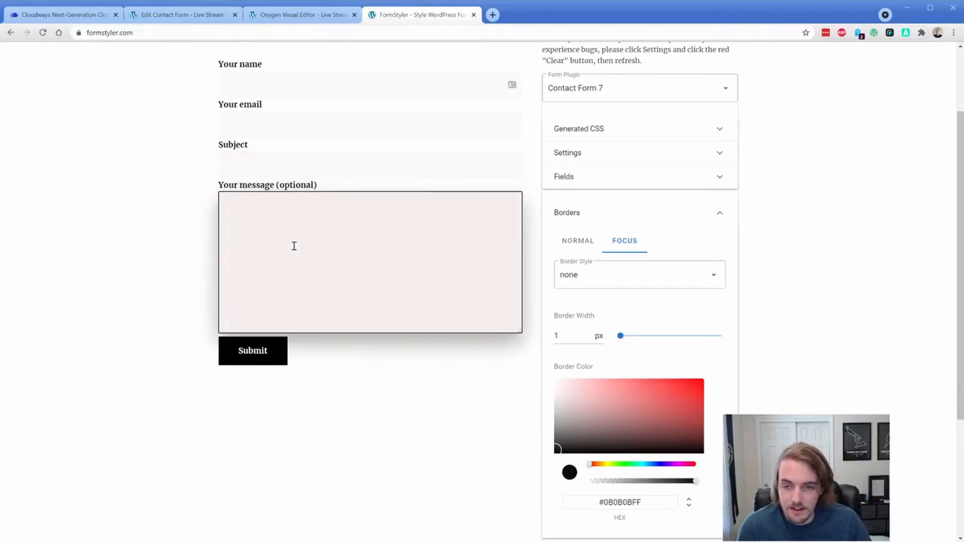
Step: Set the submit button background colour to #2B7DDE
left_click(566, 212)
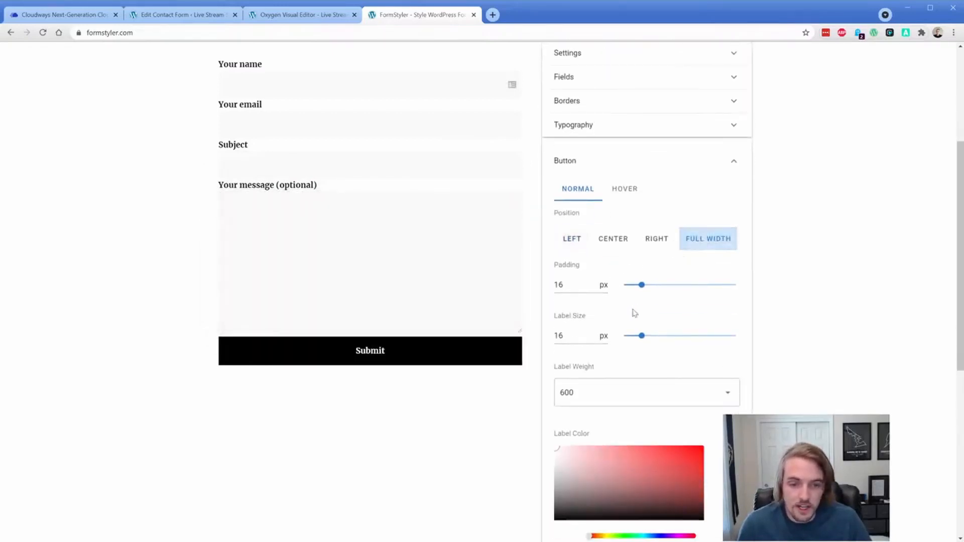
scroll("down", 3)
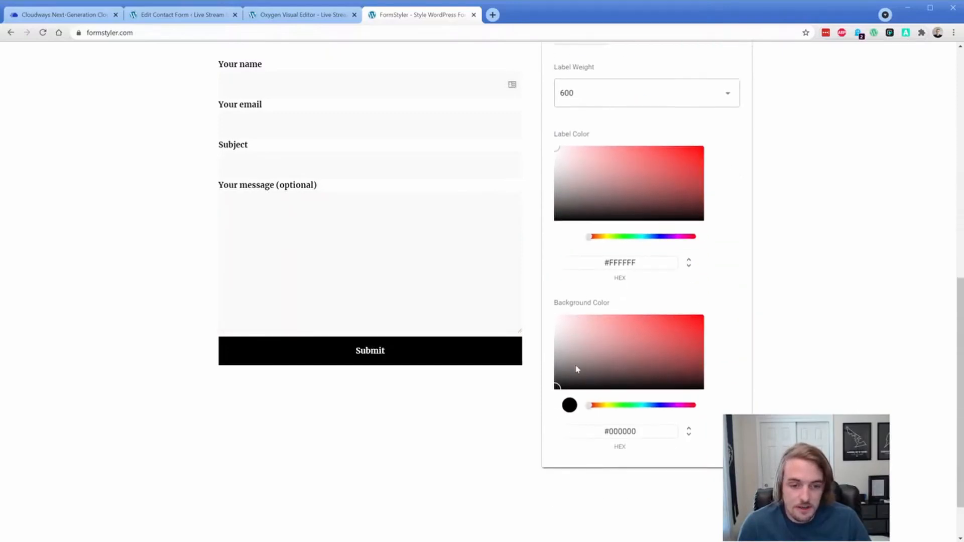
left_click(674, 324)
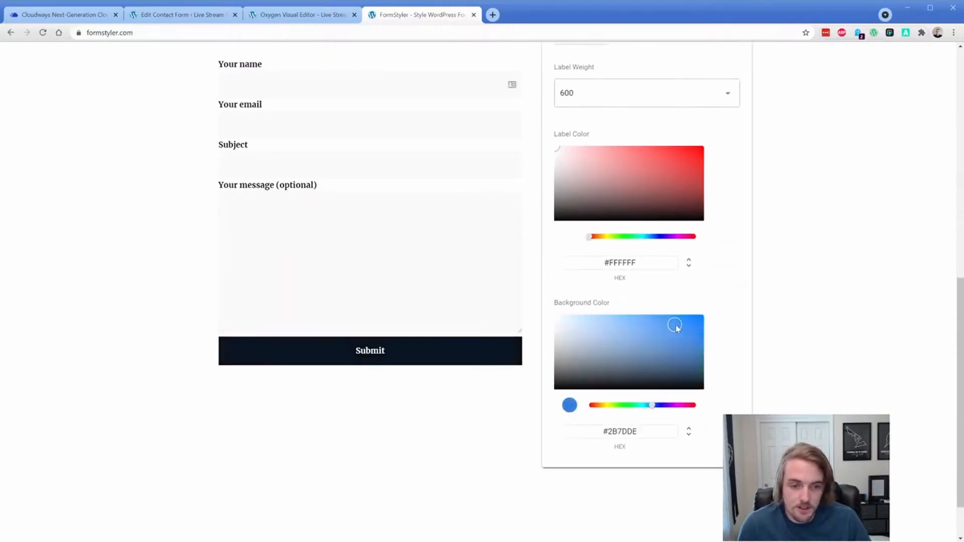
Step: Copy the generated Contact Form 7 CSS to the clipboard
scroll("up", 3)
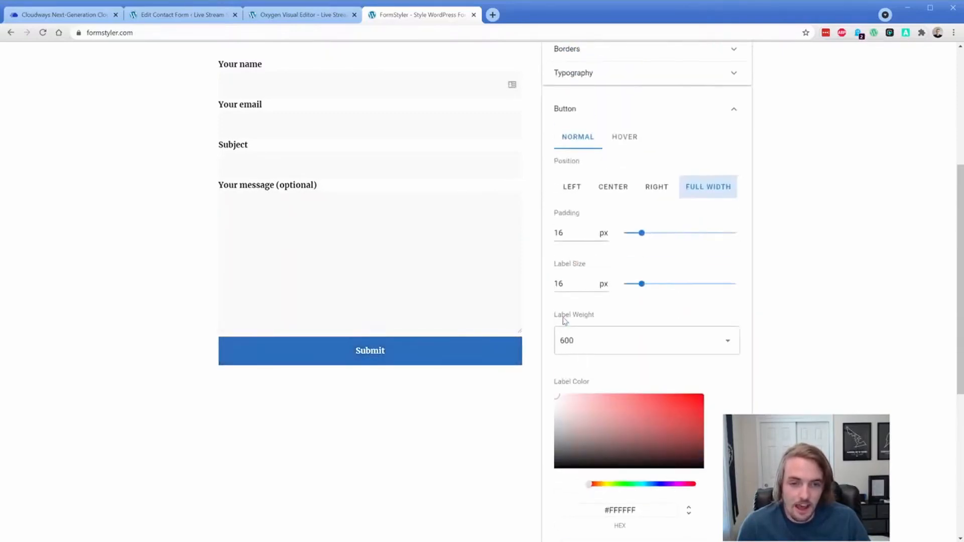
scroll("up", 3)
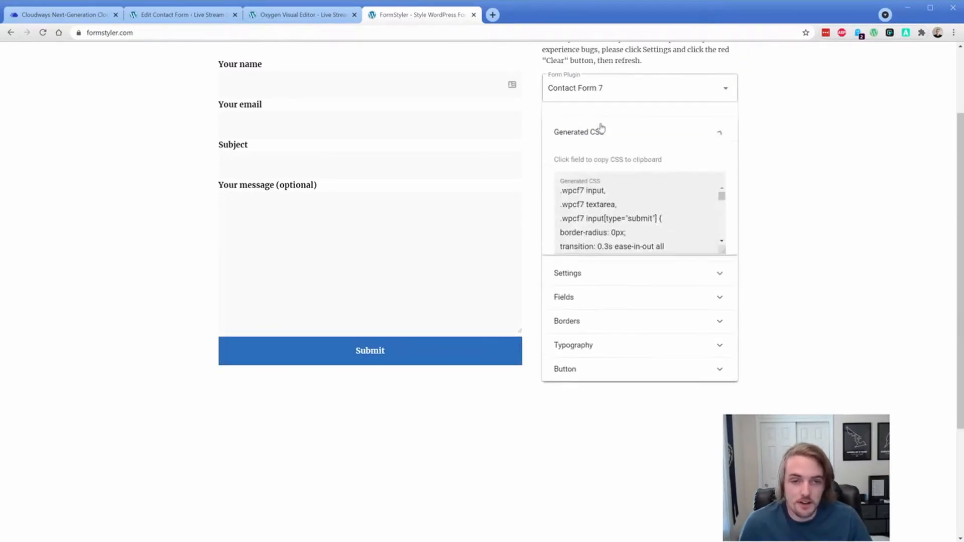
left_click(626, 218)
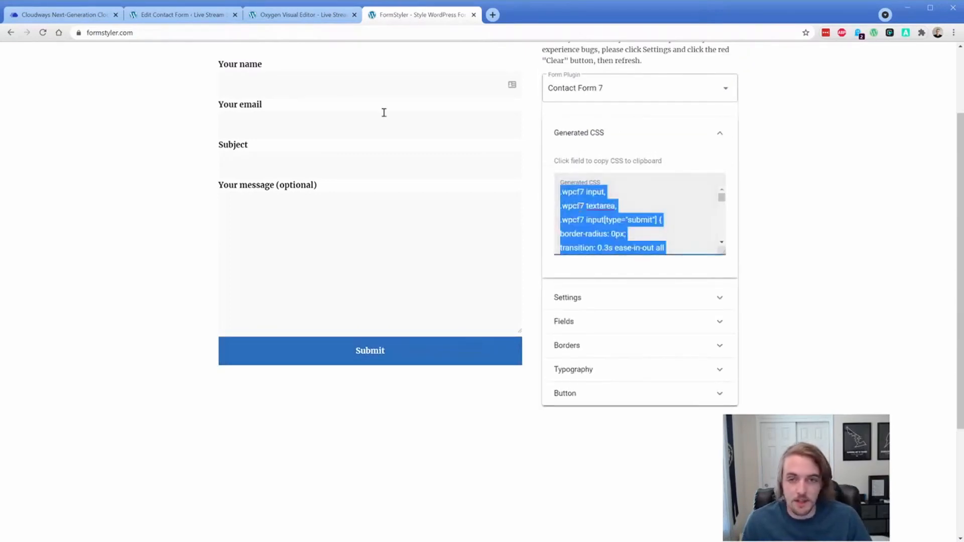
left_click(301, 14)
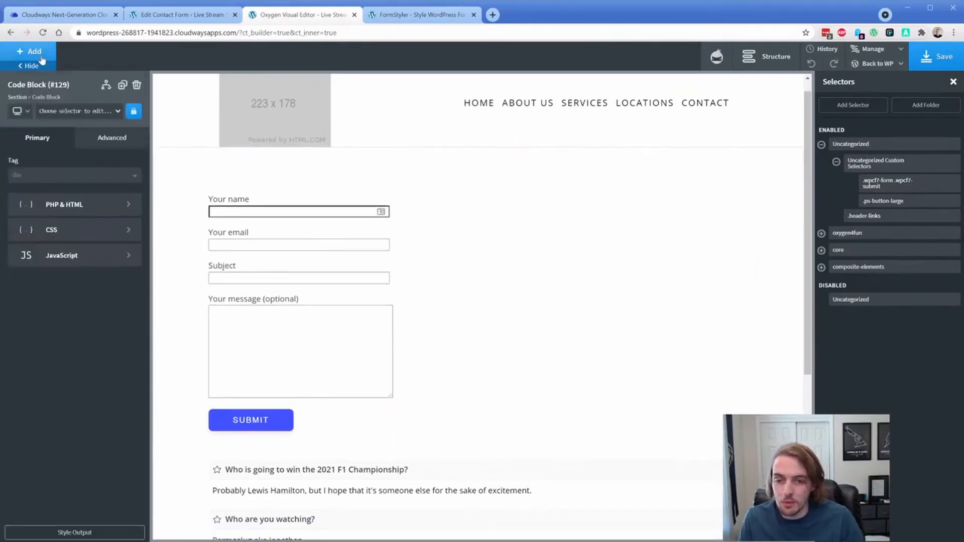
Step: Check the restyled light fields and blue submit button in Oxygen, then return to FormStyler
left_click(51, 229)
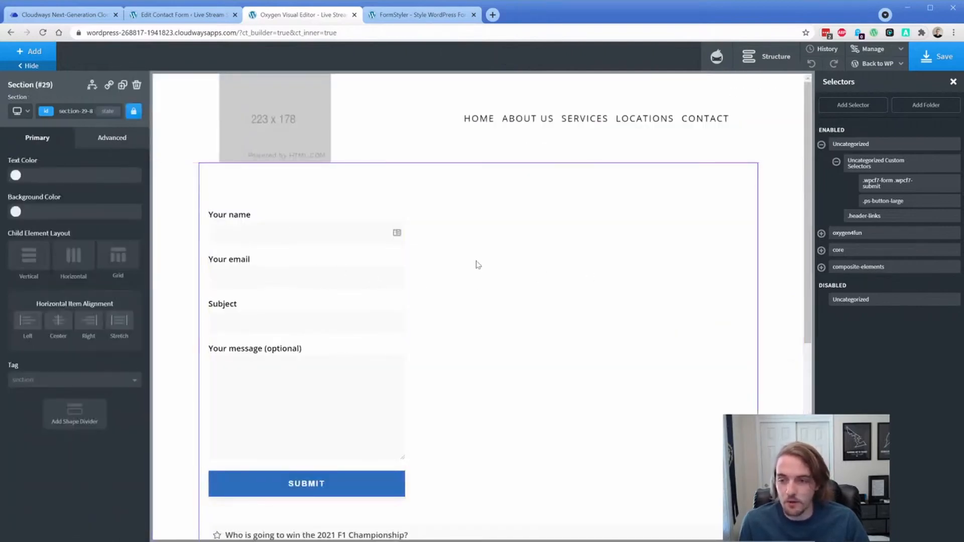
left_click(305, 231)
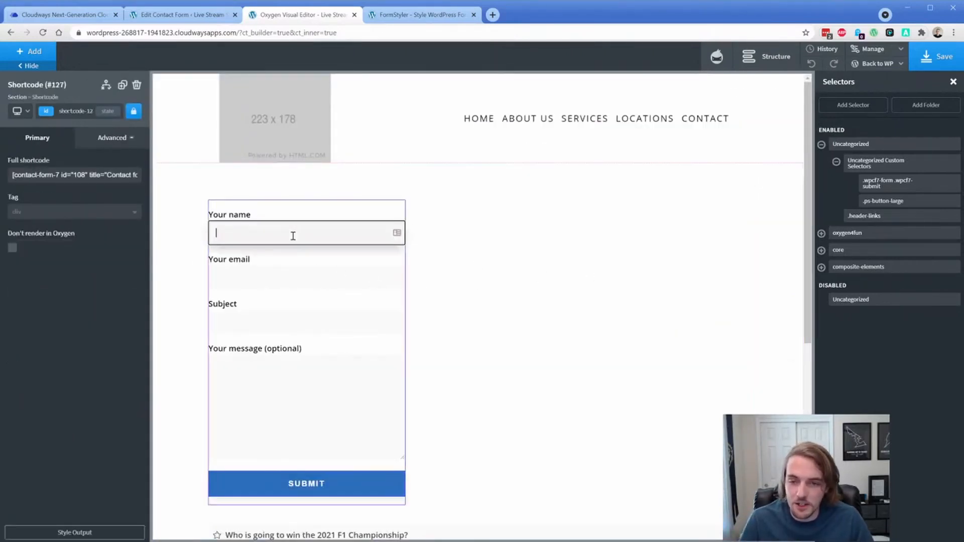
left_click(306, 406)
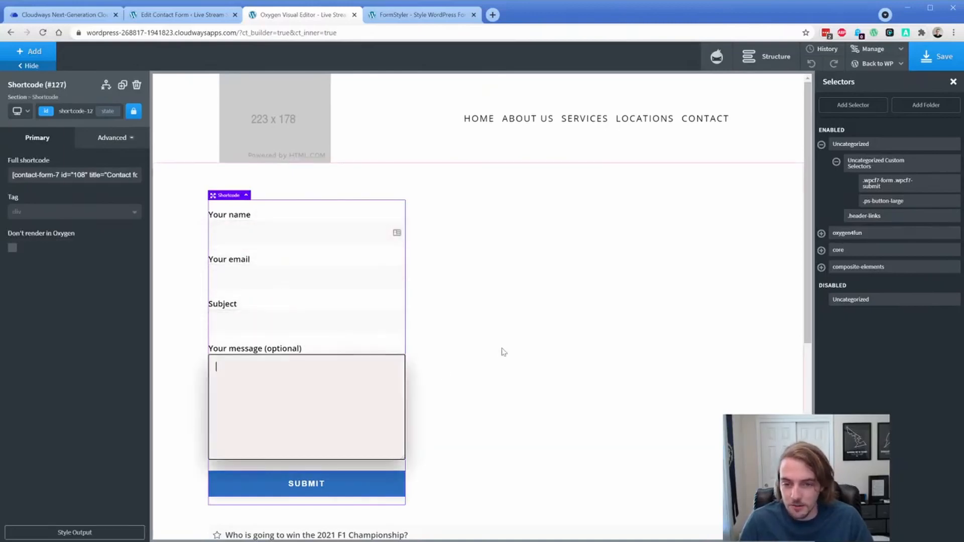
left_click(423, 14)
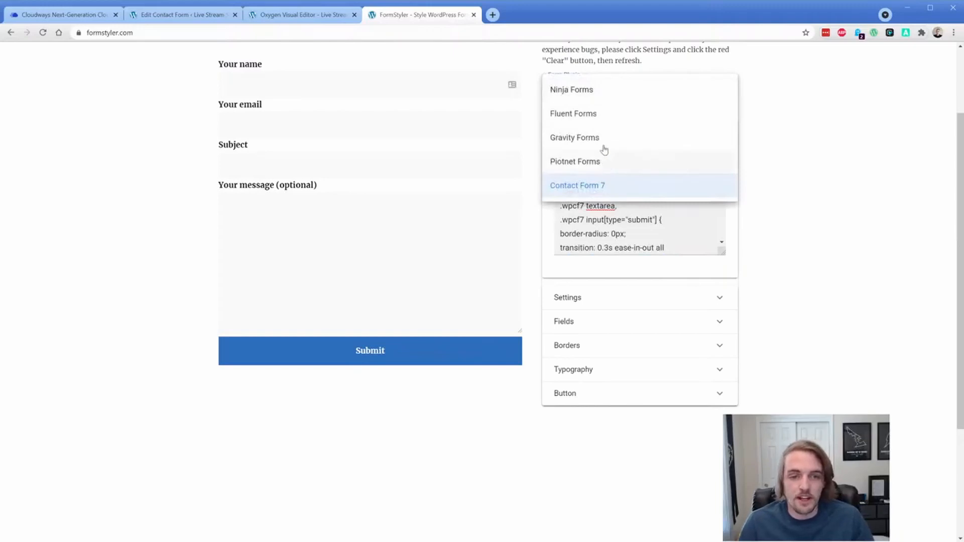
mouse_move(570, 171)
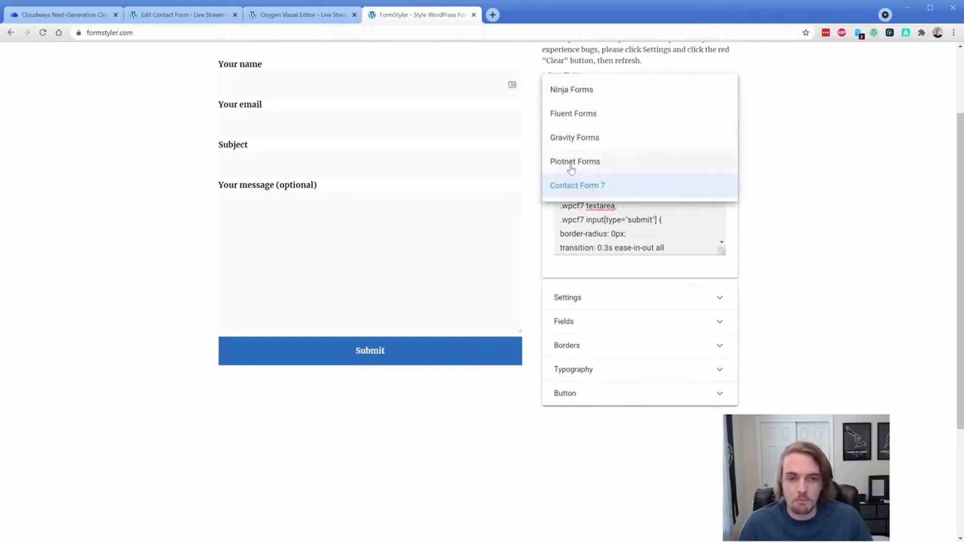
mouse_move(559, 172)
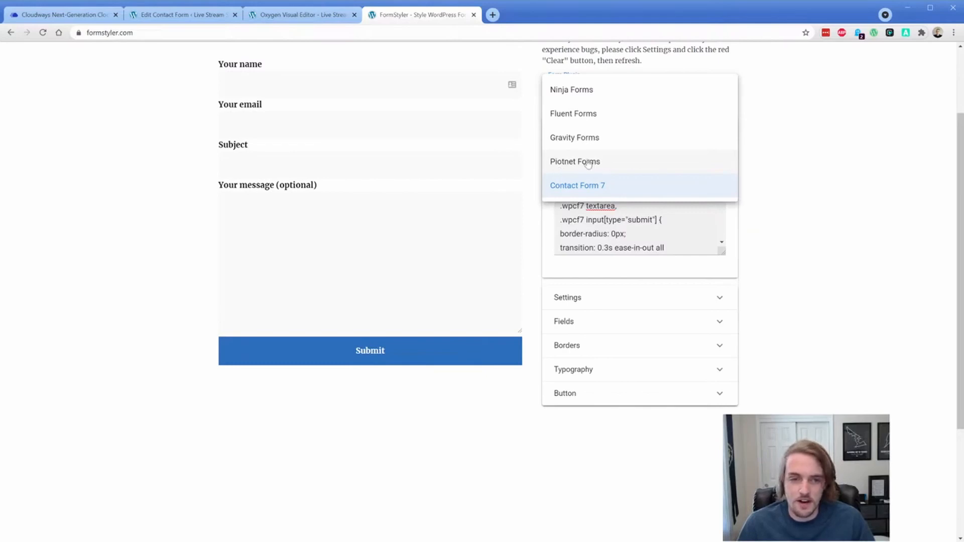
mouse_move(589, 90)
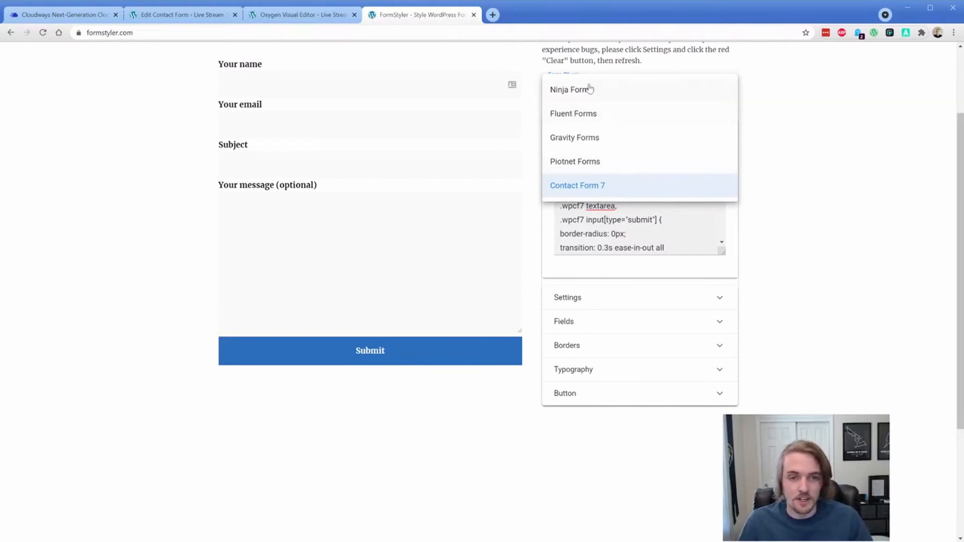
left_click(576, 184)
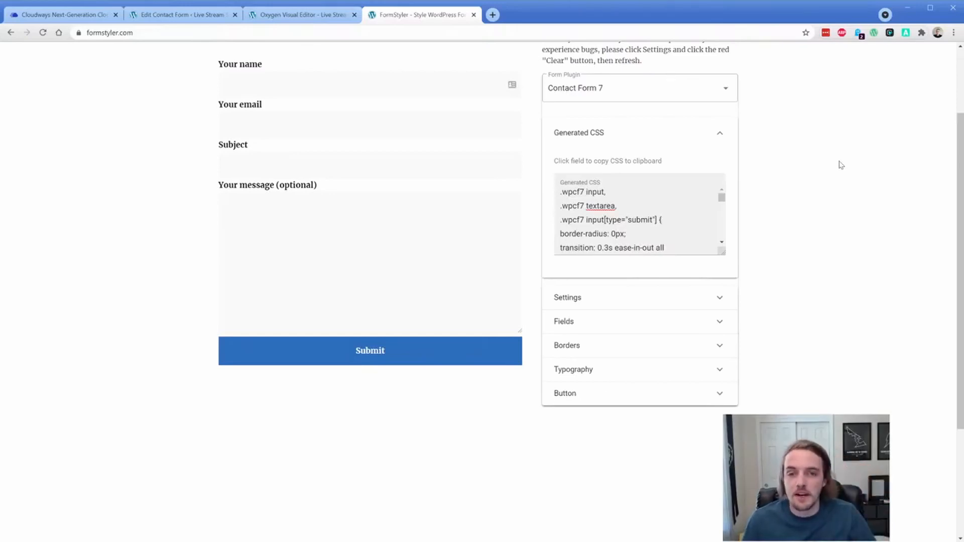
scroll("up", 3)
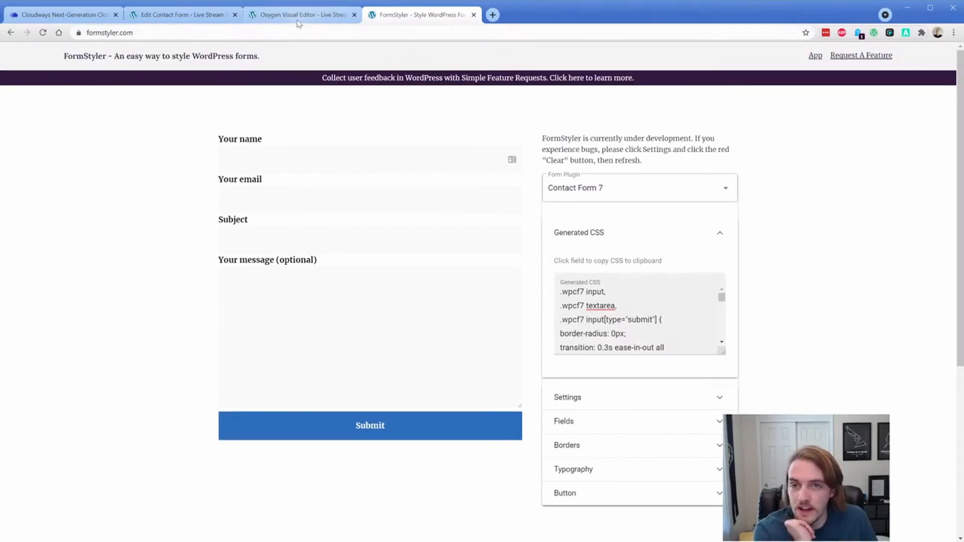
Step: Open permaslug.com/forums in a new tab and focus the forum search box
left_click(301, 14)
type("p")
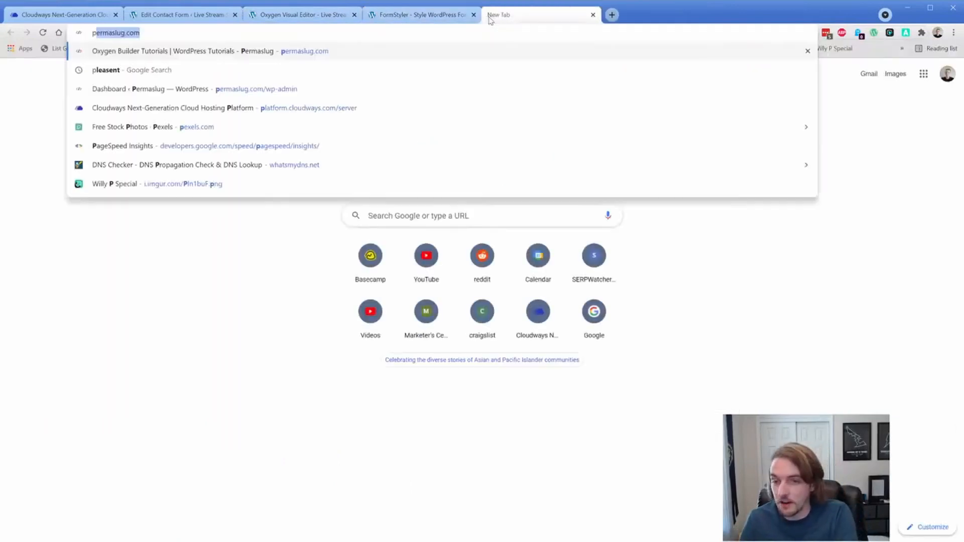
type("/fop")
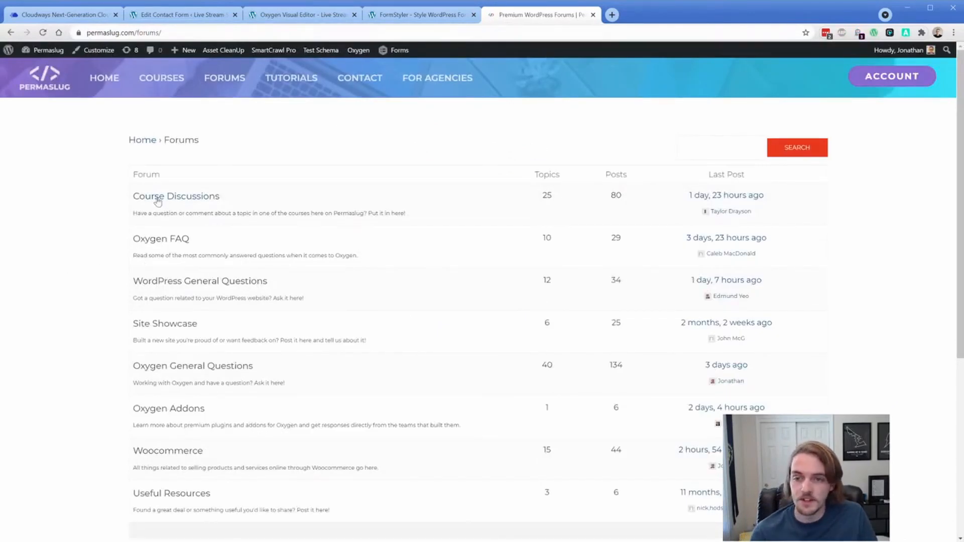
mouse_move(89, 235)
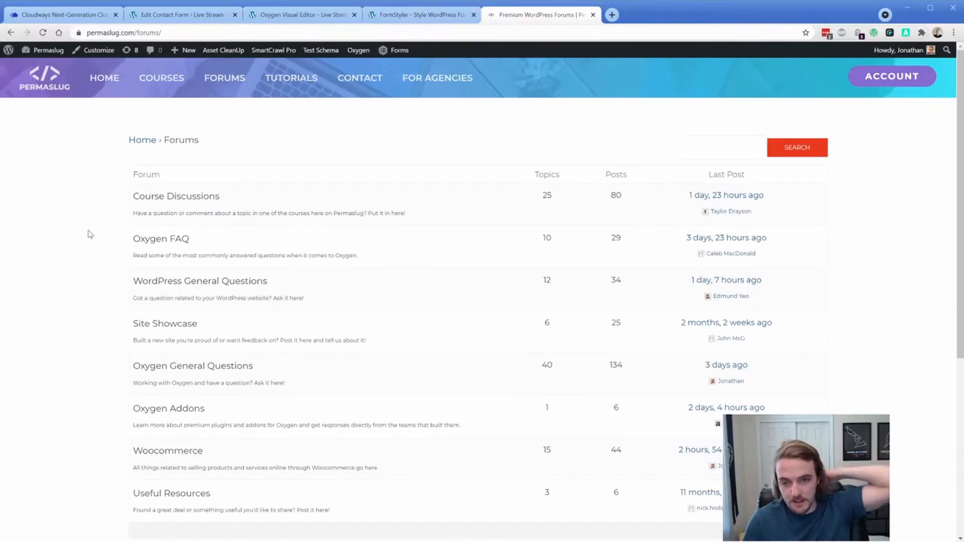
mouse_move(191, 131)
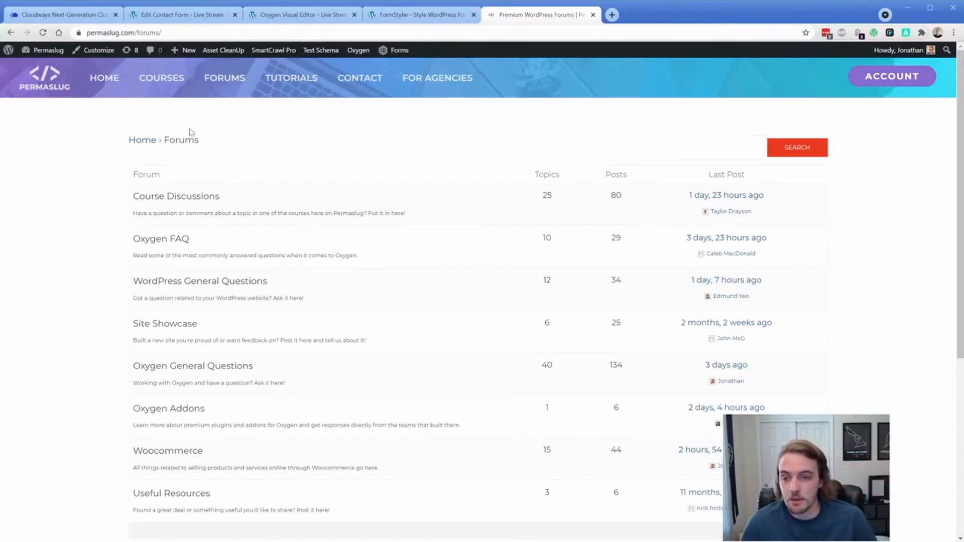
mouse_move(81, 199)
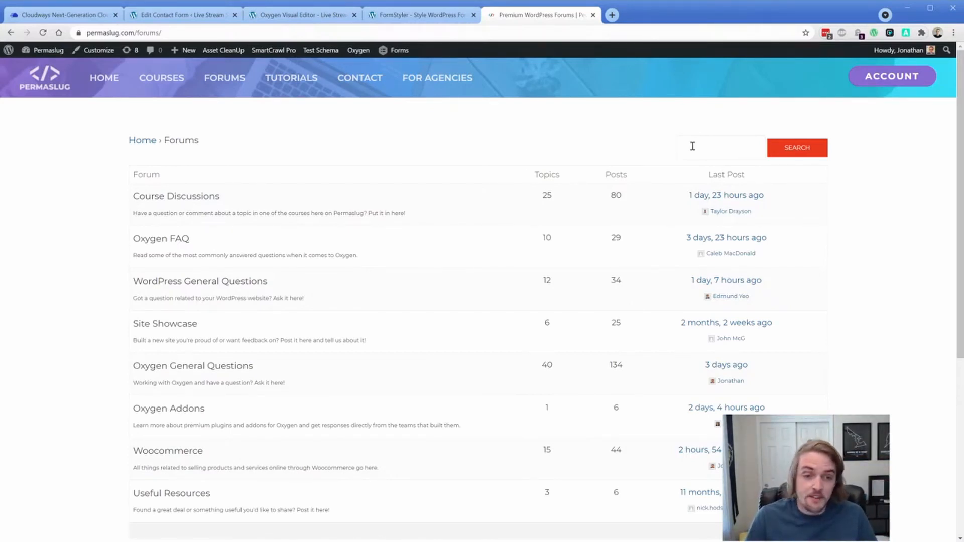
mouse_move(719, 152)
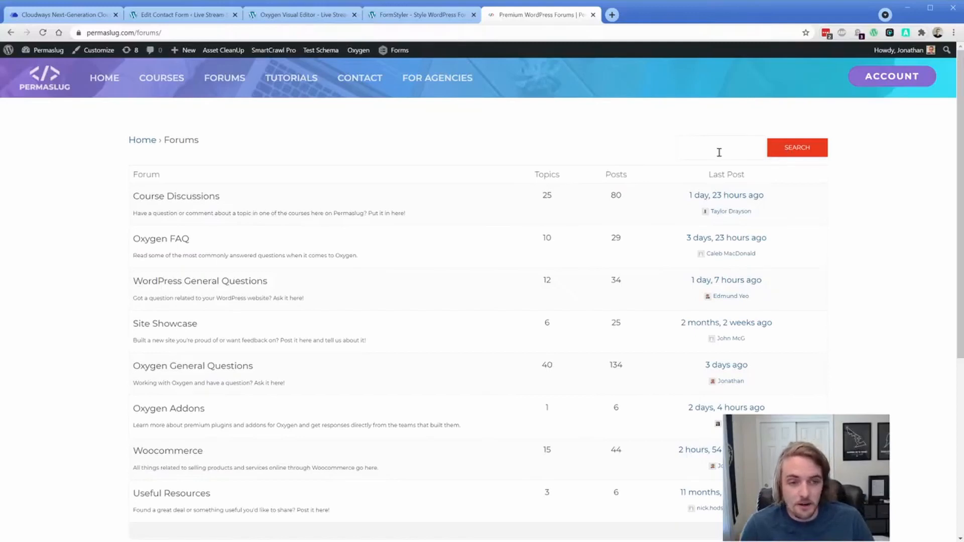
left_click(720, 147)
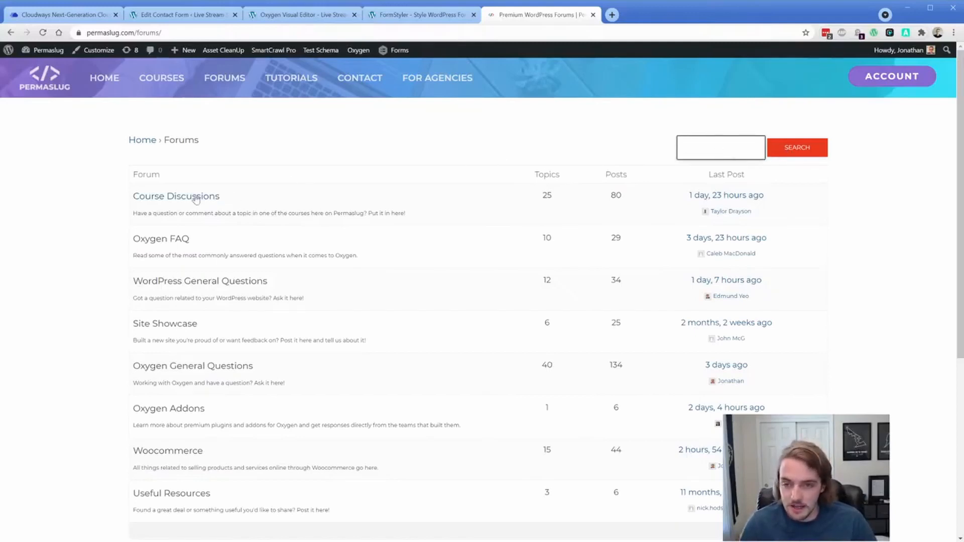
scroll("down", 3)
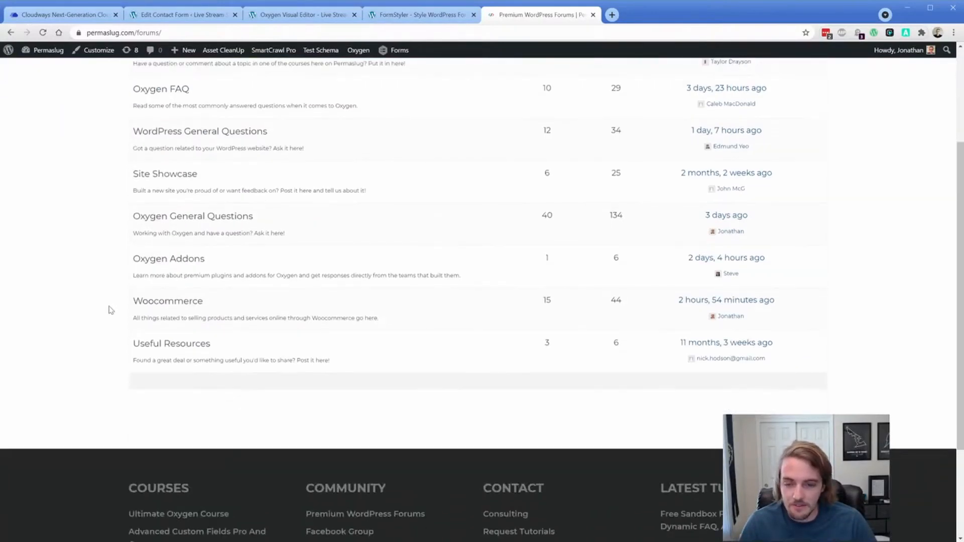
scroll("up", 3)
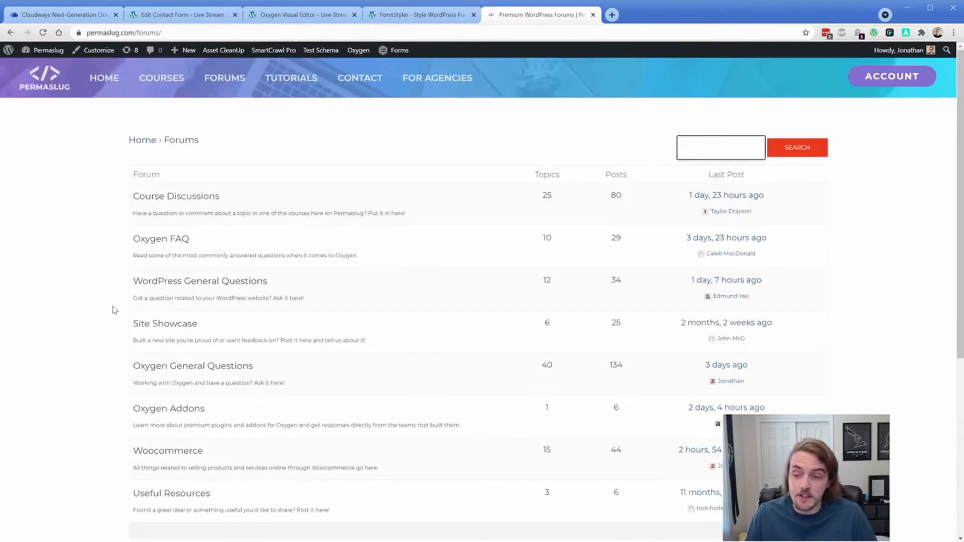
left_click(719, 148)
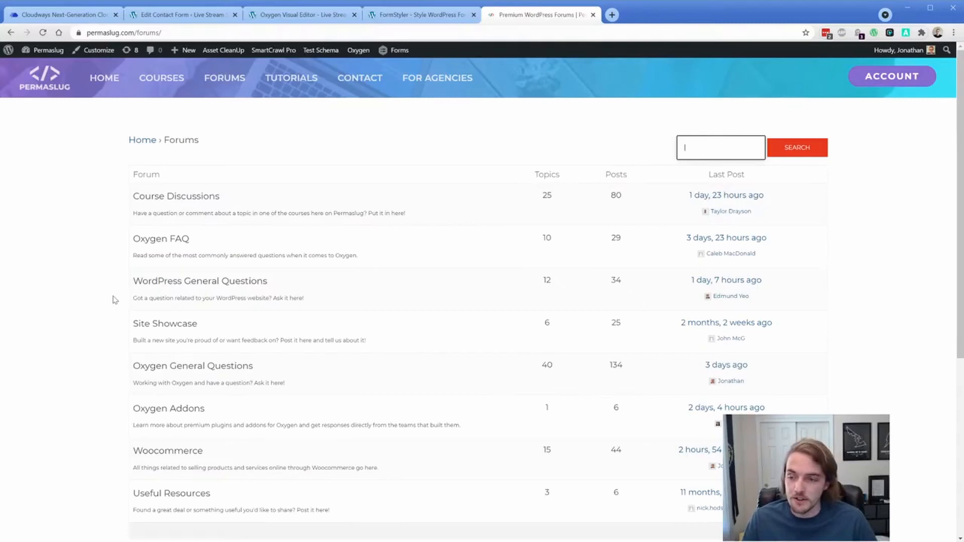